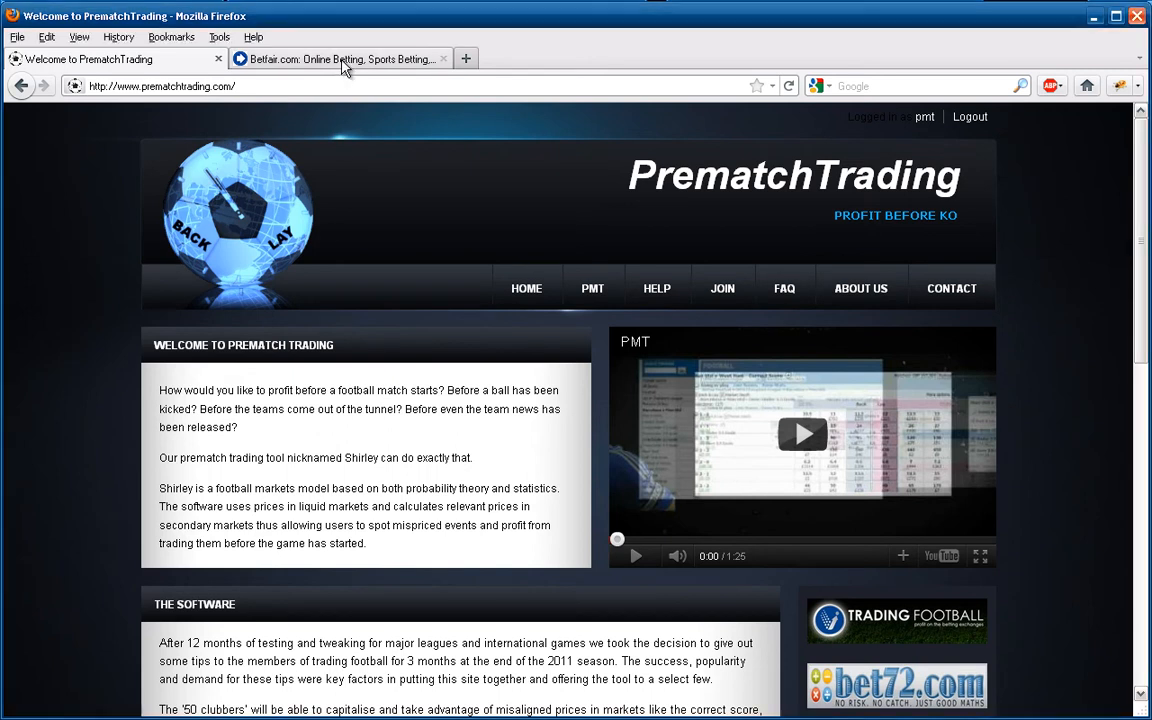
# View the Blackburn v Wolves odds on Betfair, then return to the PMT calculator
pyautogui.click(340, 59)
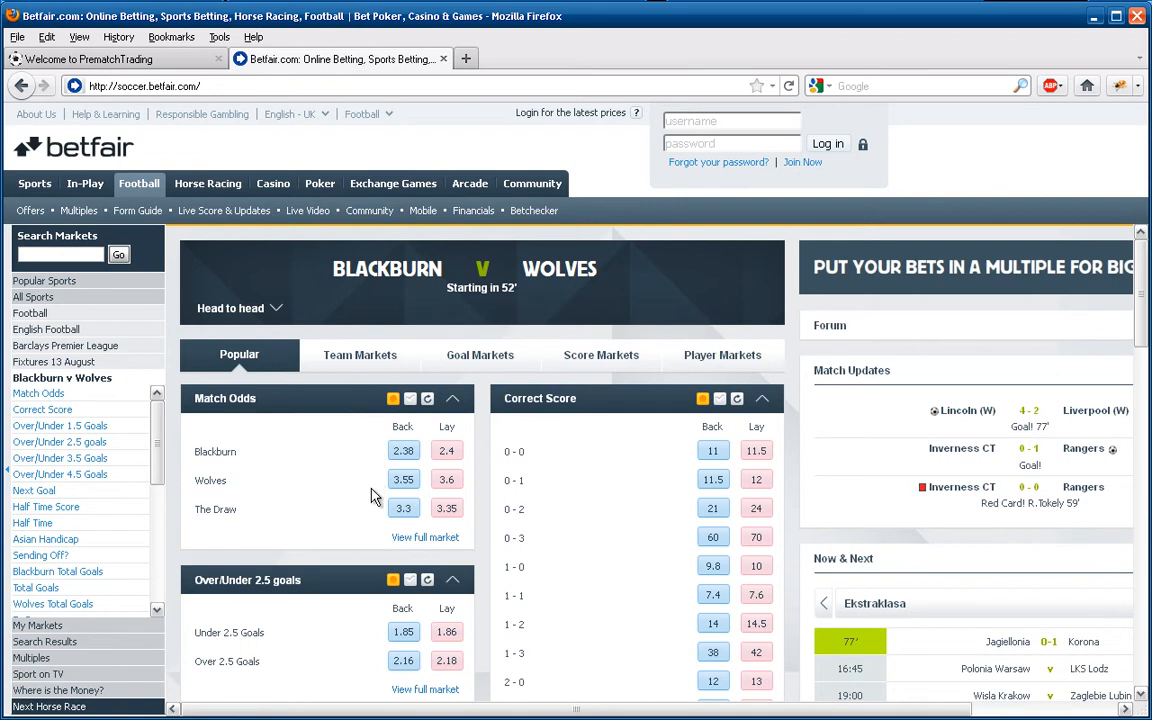
pyautogui.moveTo(378, 660)
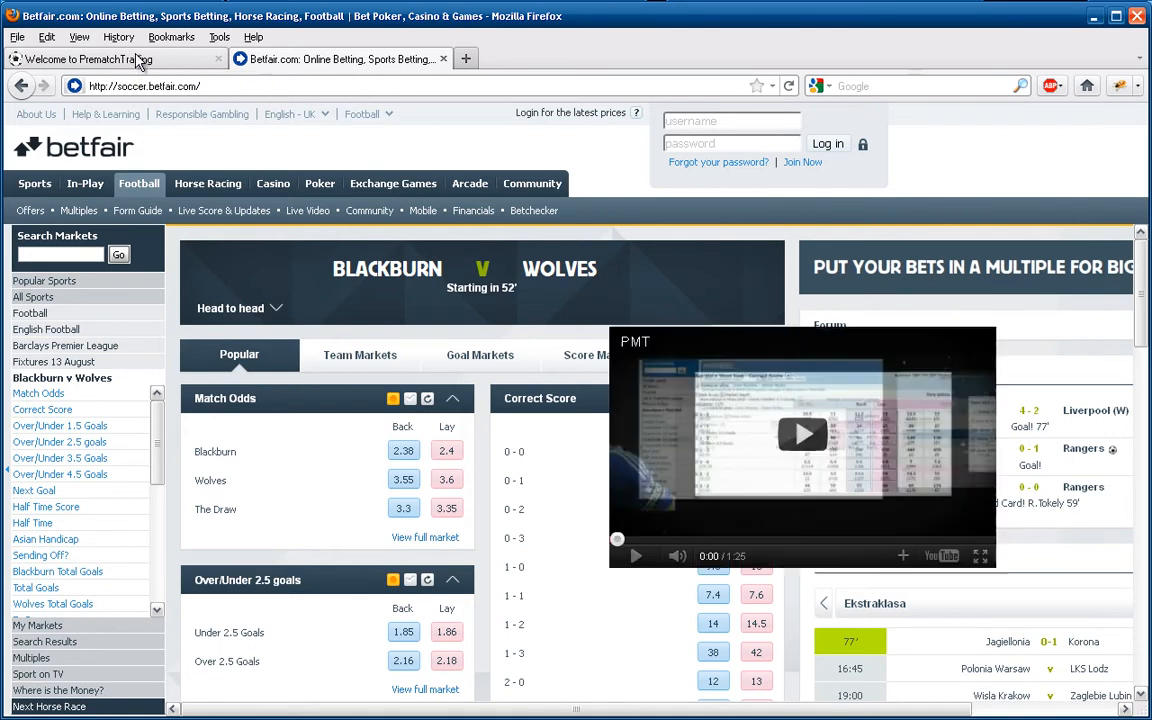
pyautogui.click(115, 59)
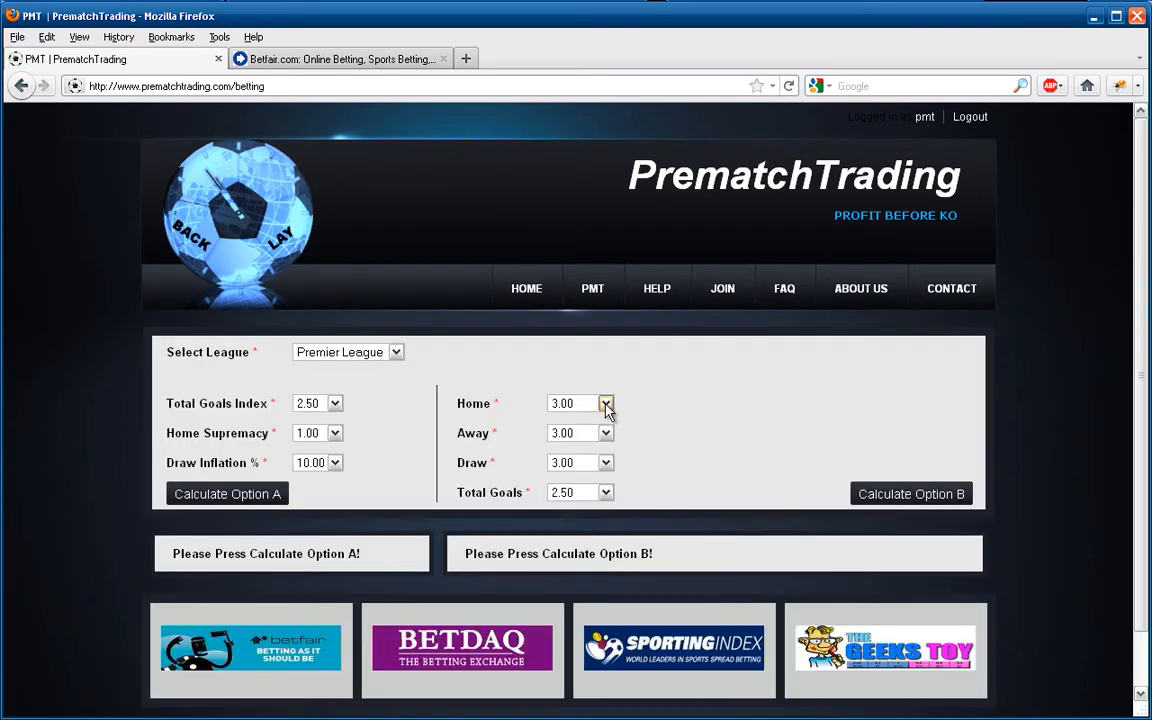
# Calculate Option B from Blackburn v Wolves prices 2.38, 3.55, 3.30 and total goals 2.57
pyautogui.click(605, 403)
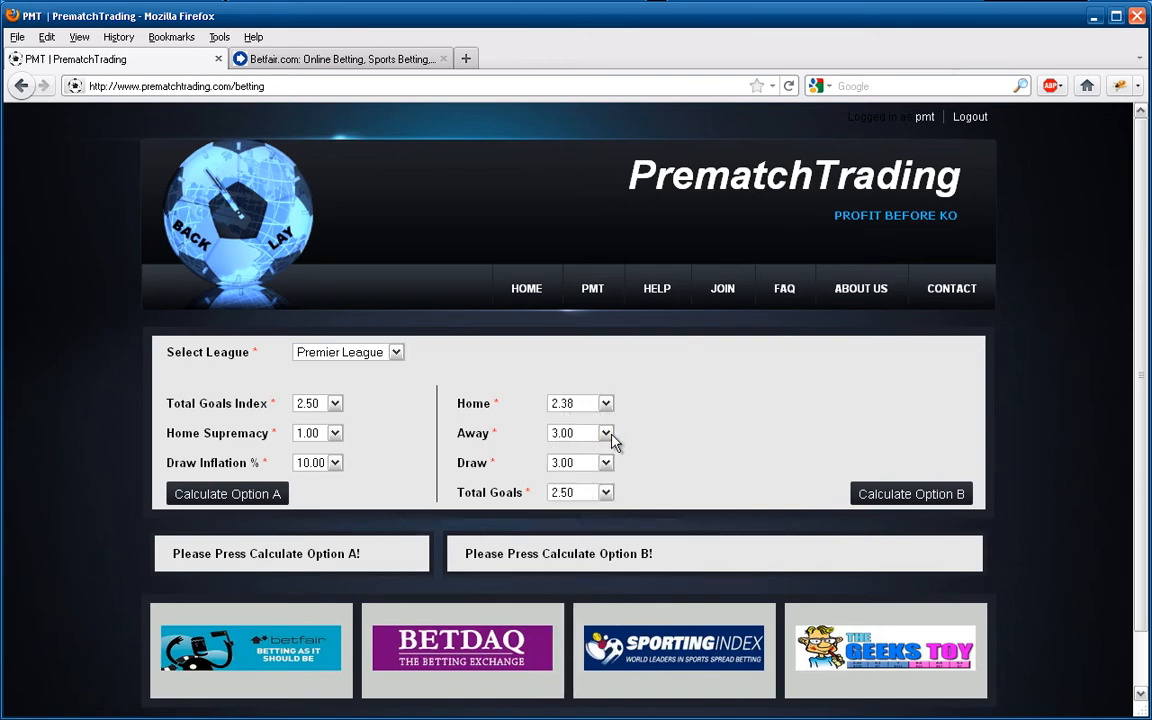
pyautogui.click(605, 433)
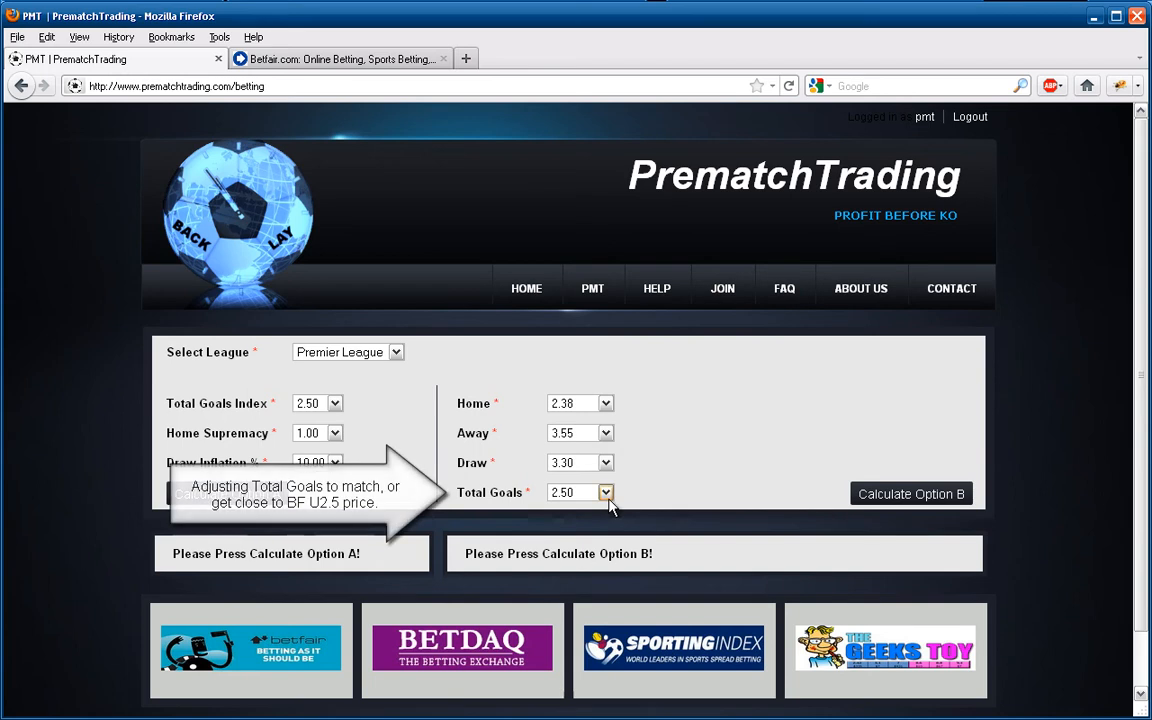
pyautogui.click(605, 492)
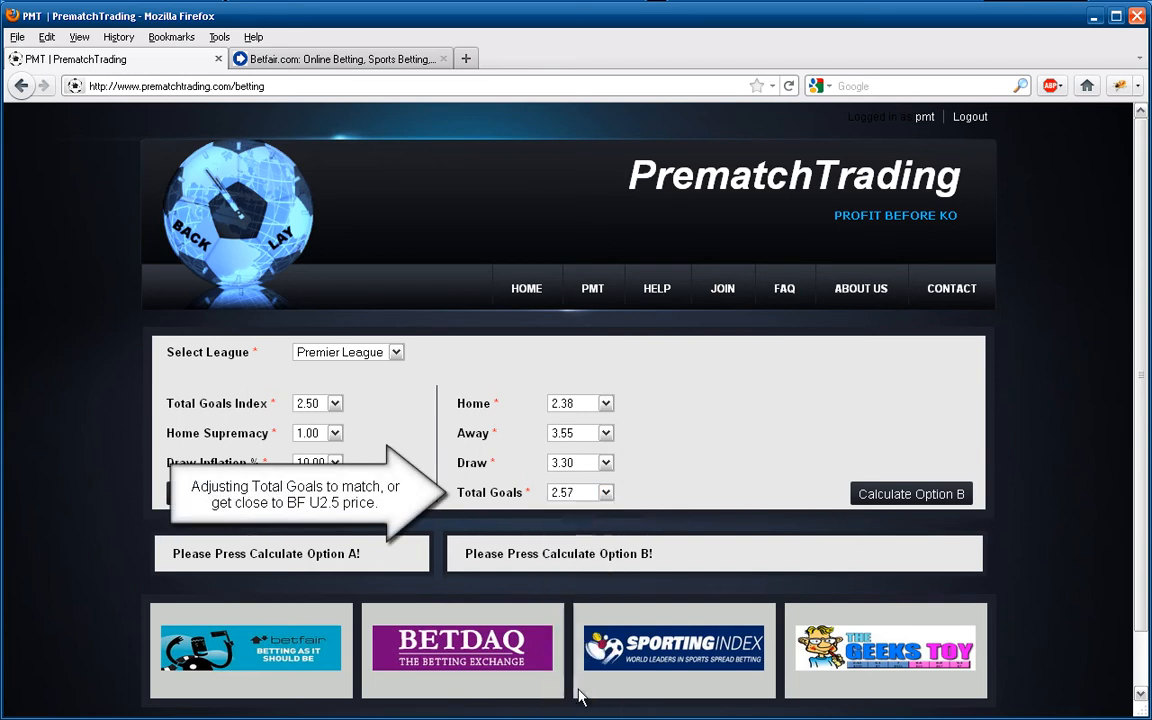
pyautogui.click(227, 493)
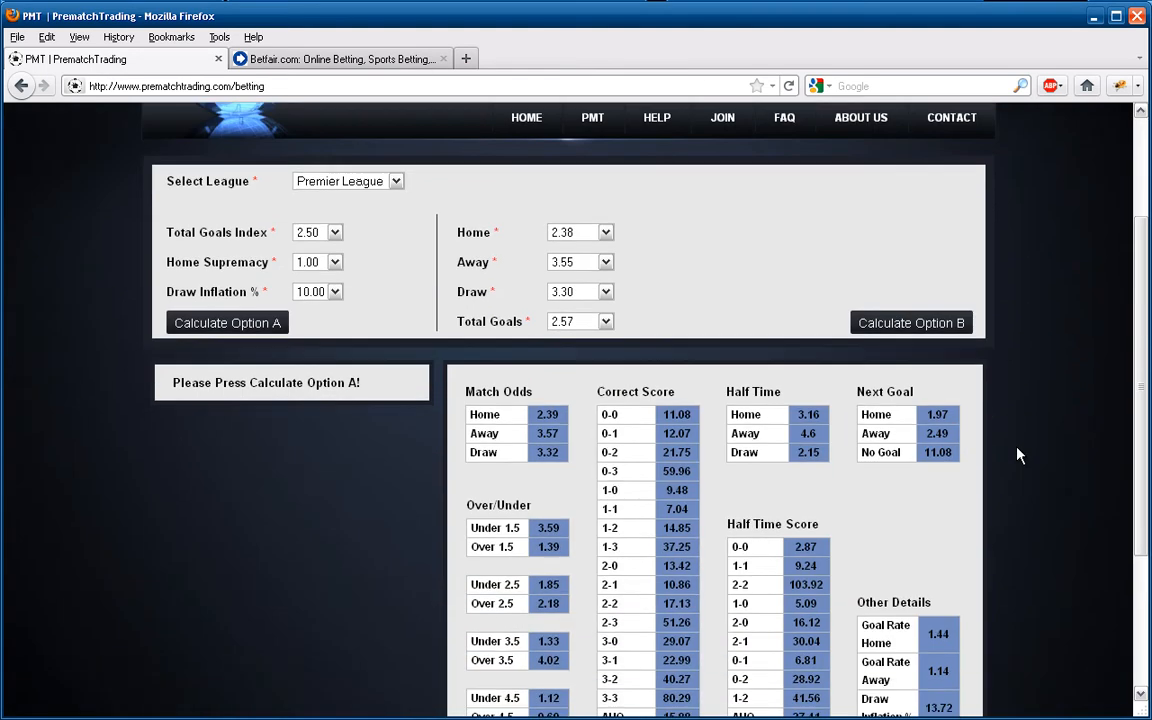
pyautogui.scroll(-3)
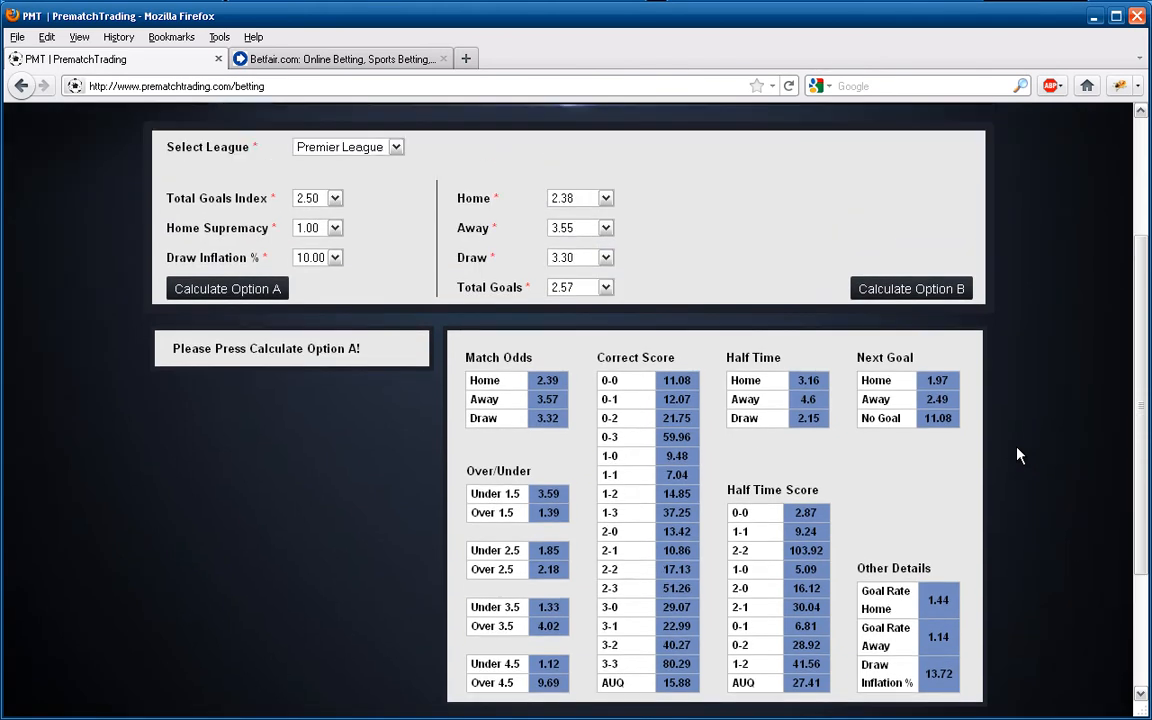
pyautogui.moveTo(586, 390)
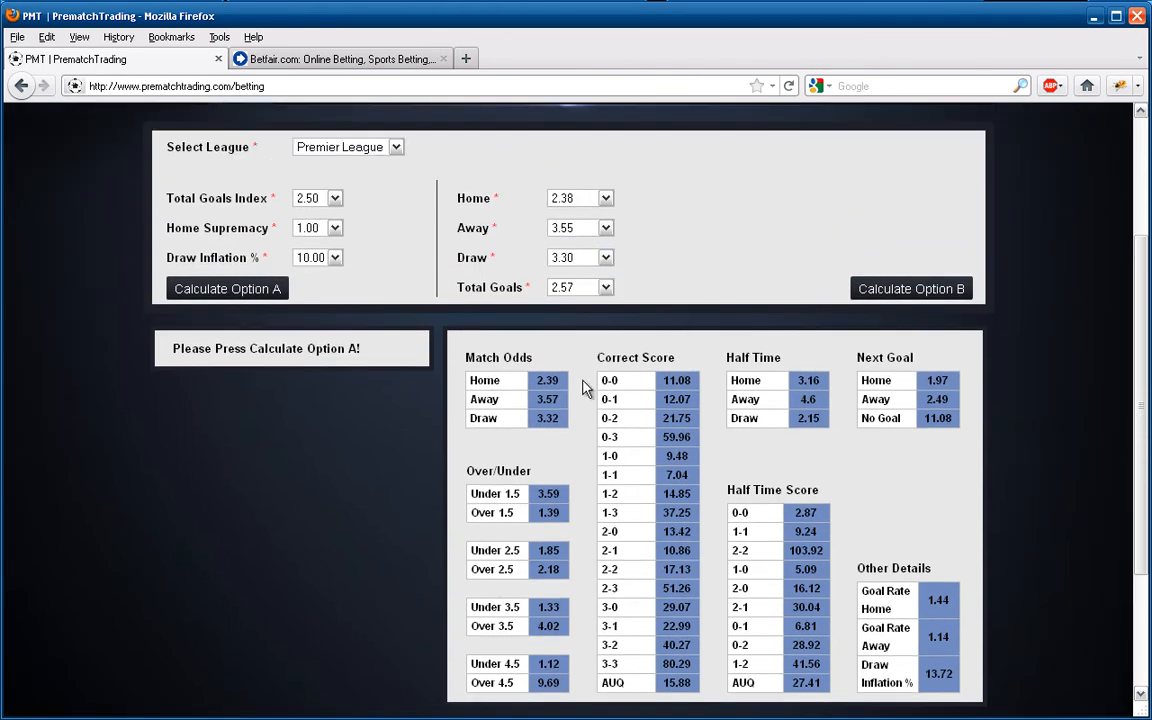
pyautogui.moveTo(718, 610)
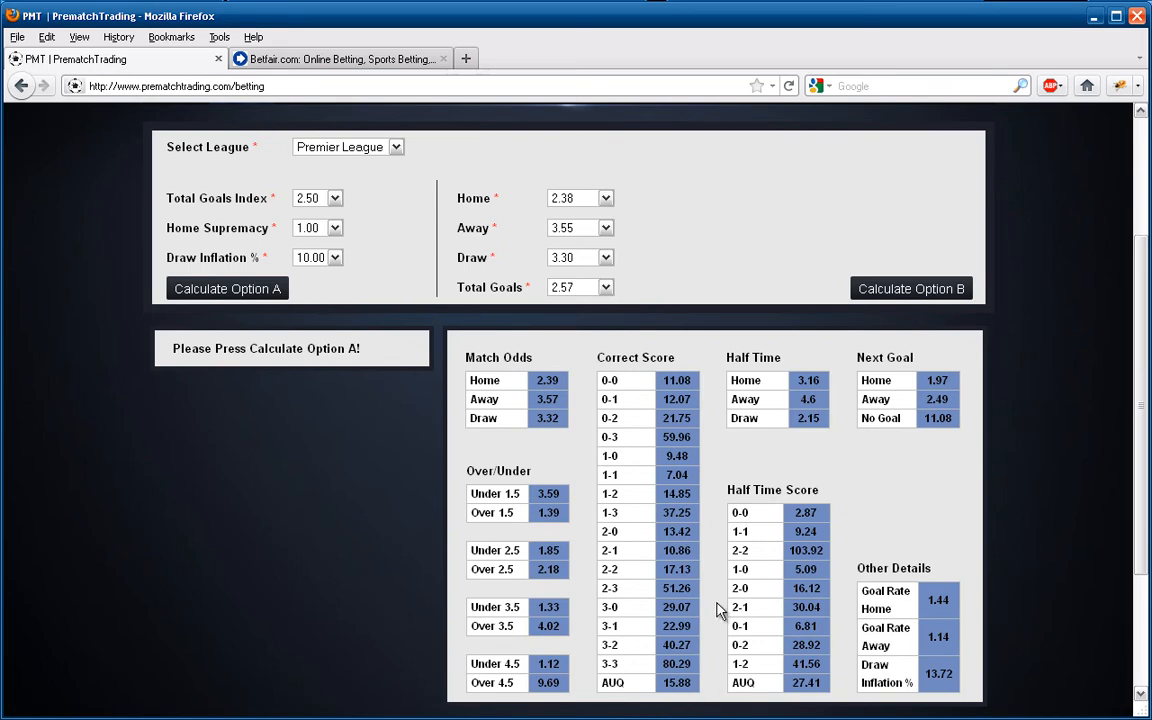
pyautogui.moveTo(443, 59)
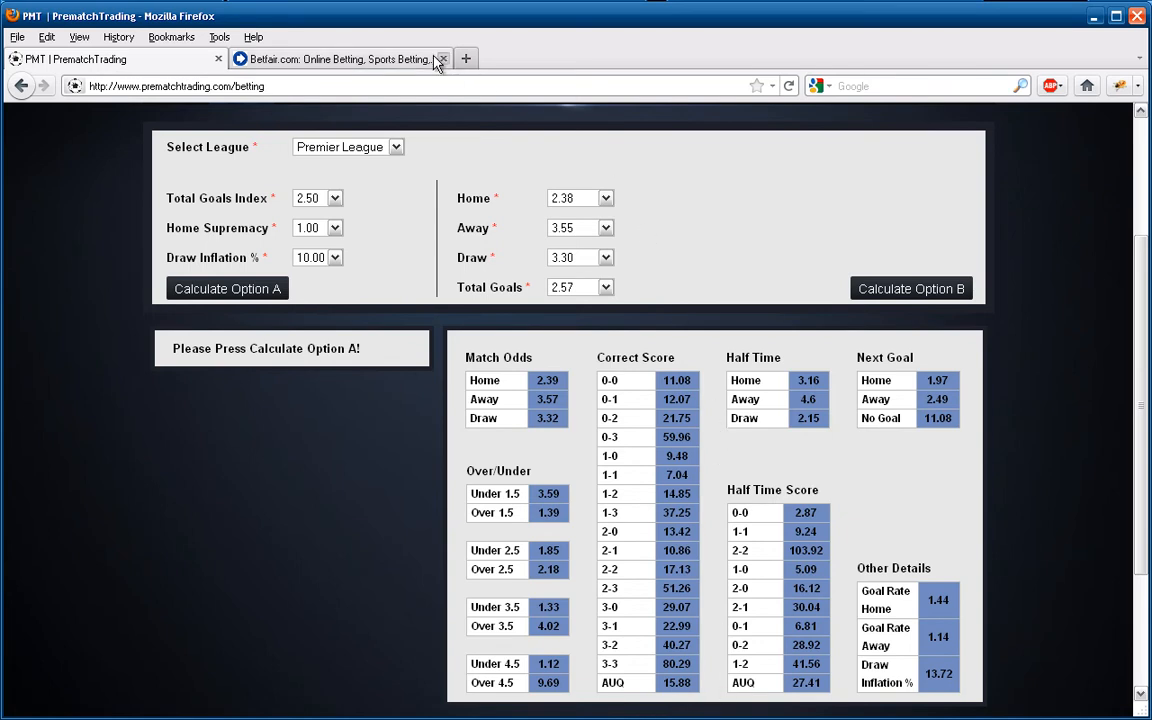
# Open Fulham v Aston Villa from Betfair's 13 August Premier League fixtures
pyautogui.click(335, 59)
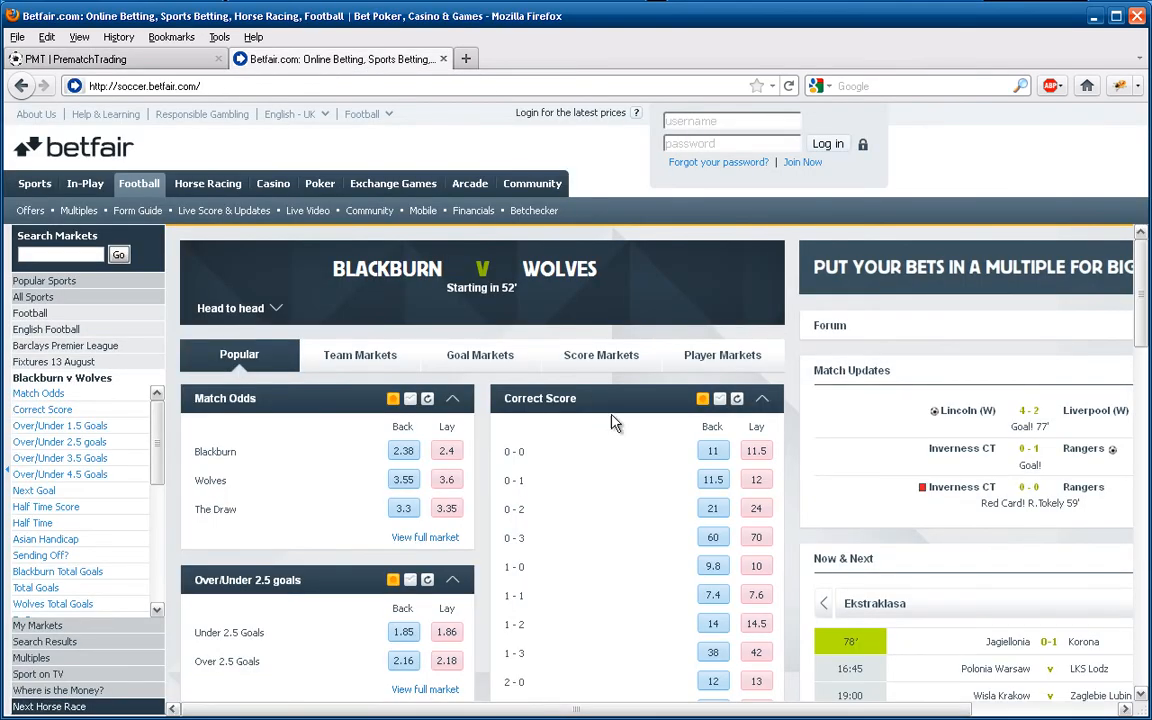
pyautogui.scroll(-3)
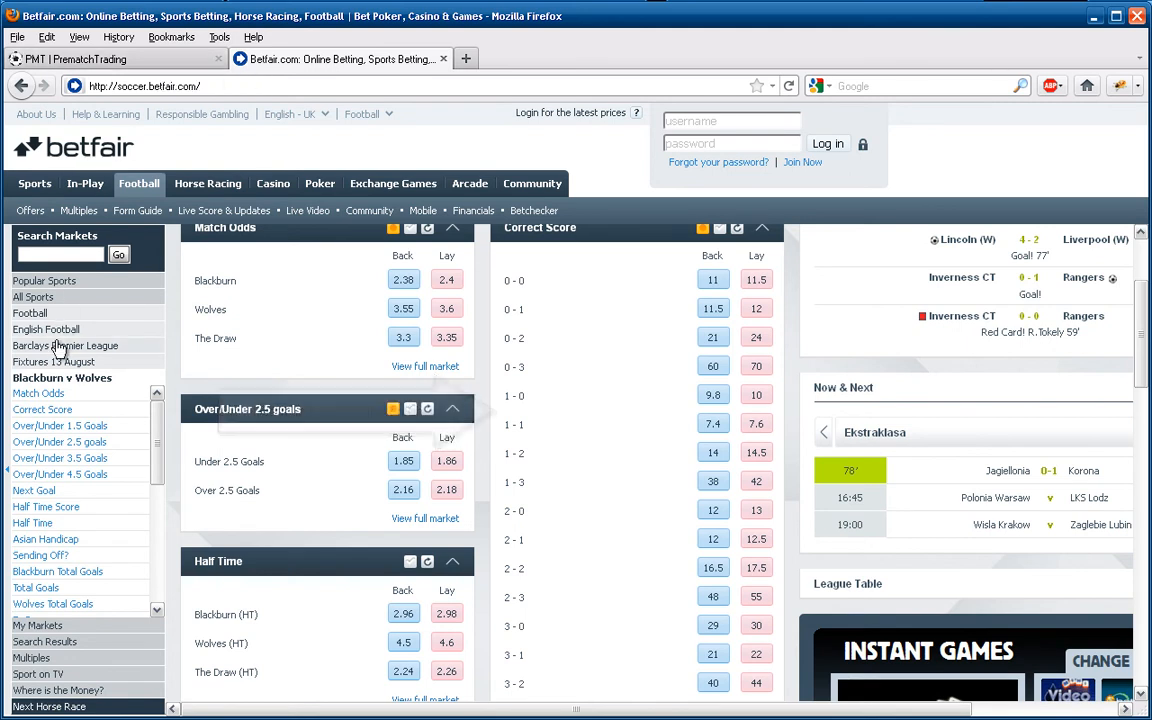
pyautogui.click(54, 361)
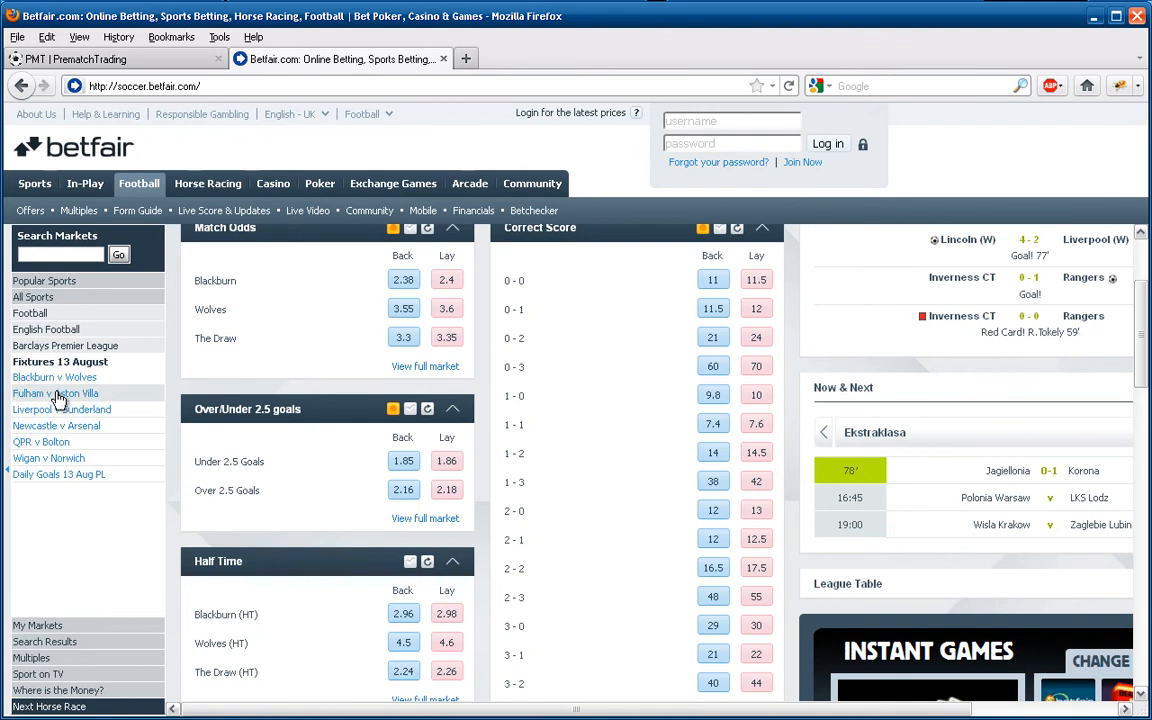
pyautogui.click(63, 377)
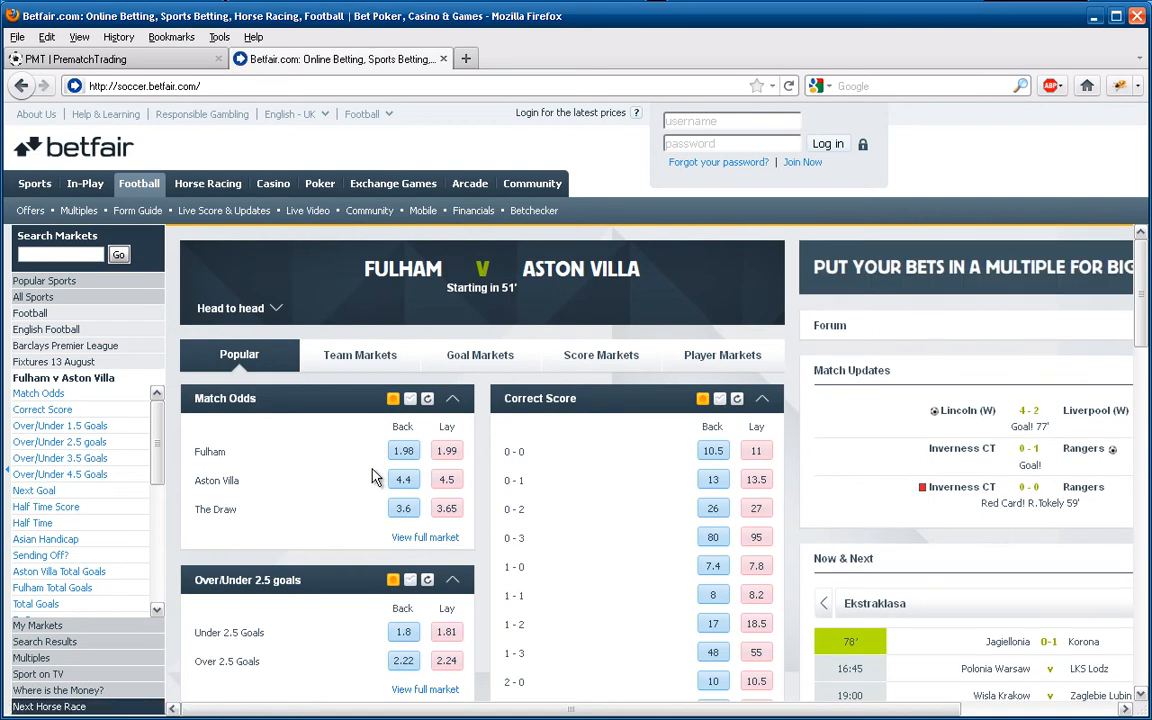
pyautogui.moveTo(378, 628)
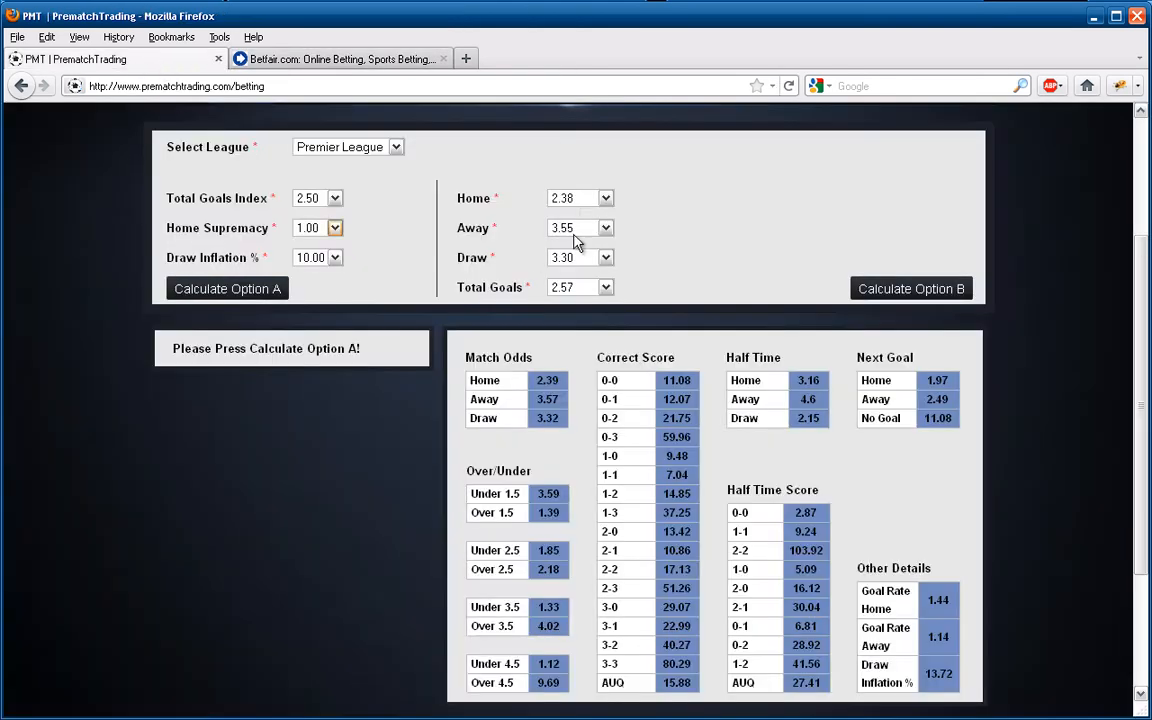
# Recalculate Option B with Fulham v Aston Villa prices 1.98, 4.40, 3.60, total goals 2.51
pyautogui.click(605, 197)
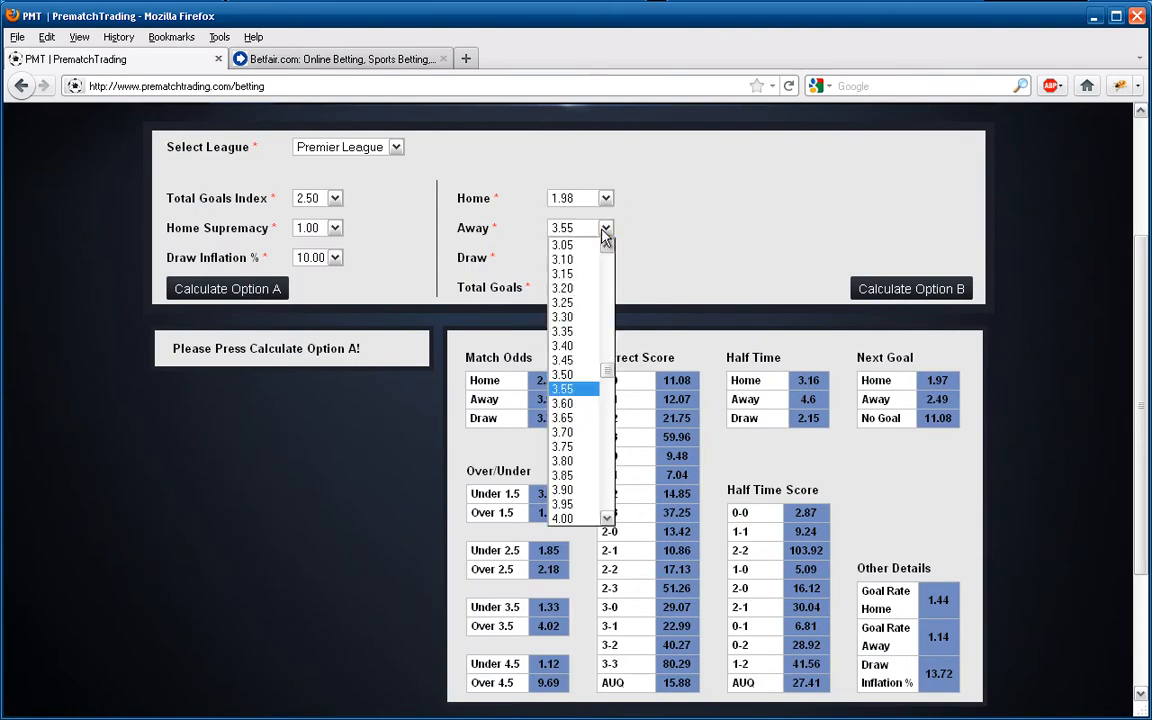
pyautogui.scroll(-3)
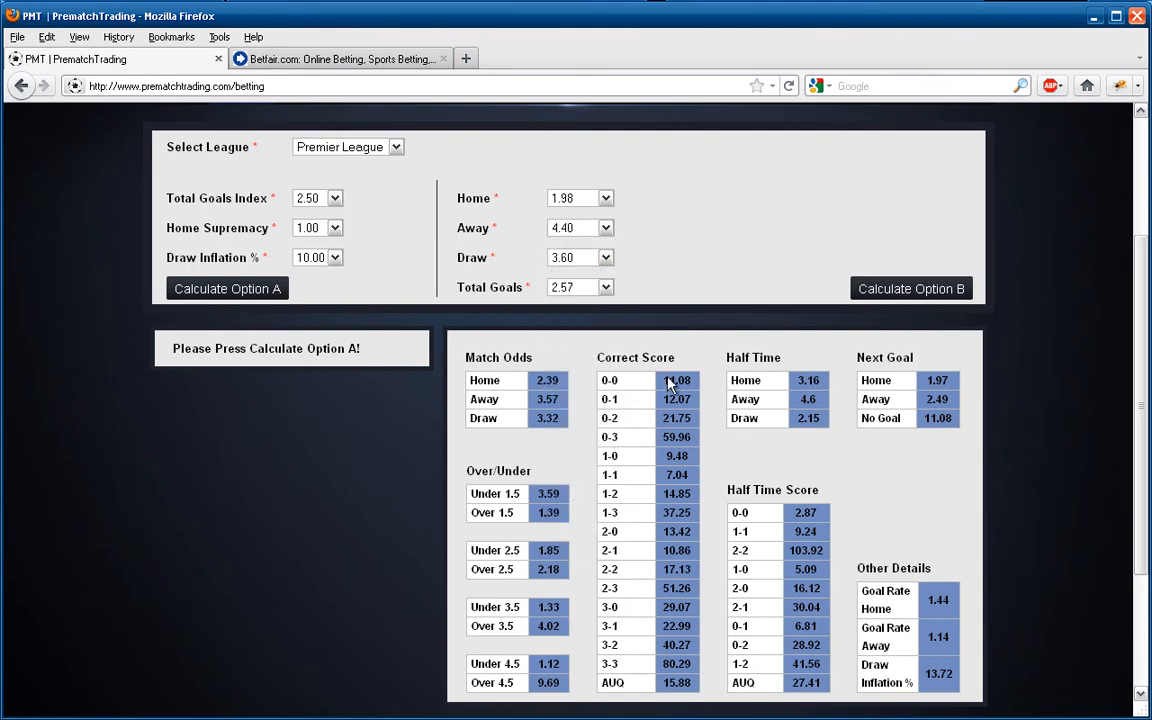
pyautogui.click(604, 287)
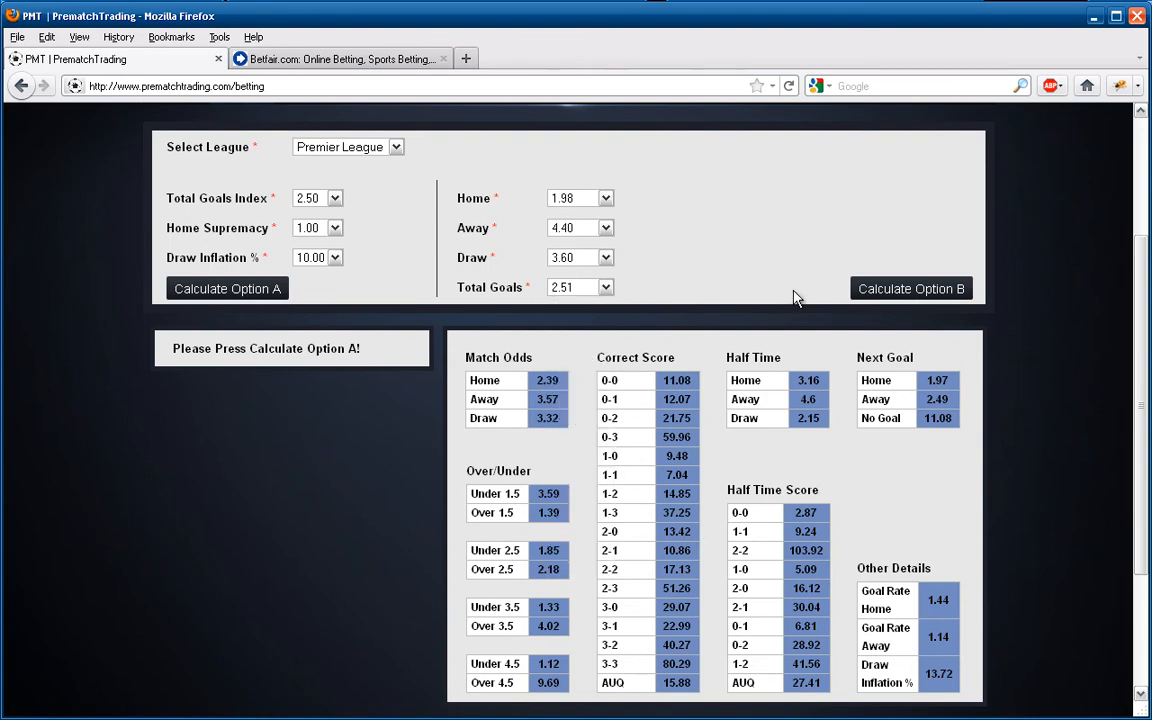
pyautogui.click(910, 288)
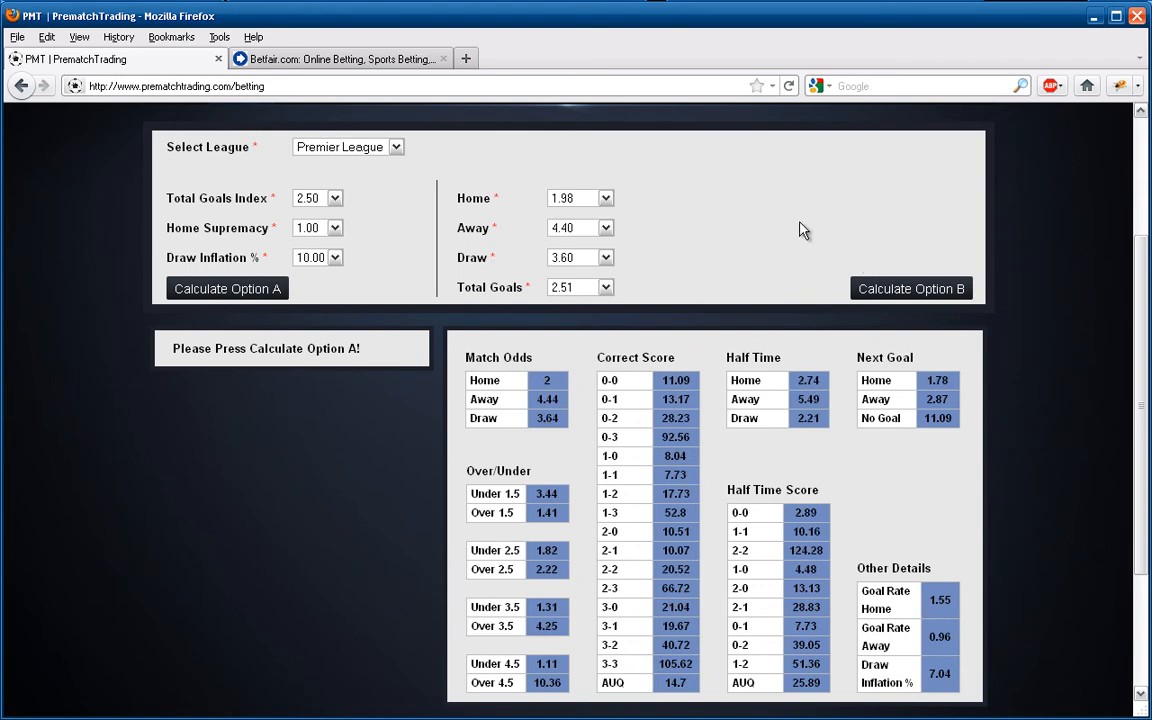
pyautogui.moveTo(595, 363)
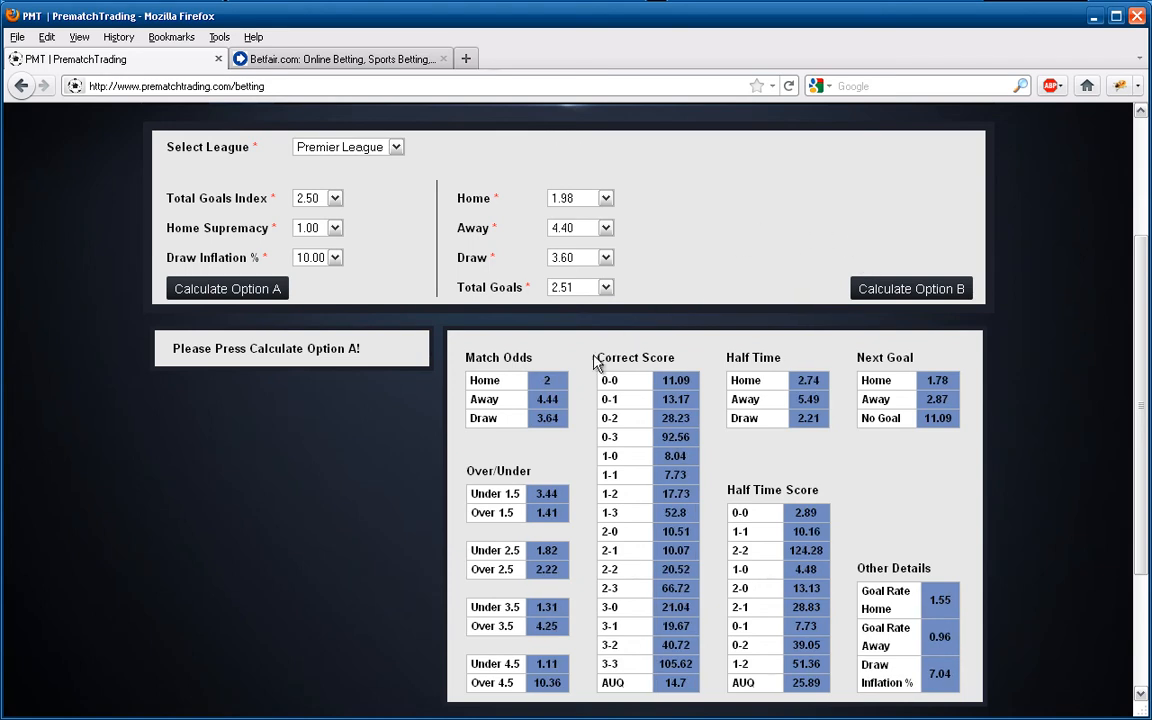
pyautogui.moveTo(694, 377)
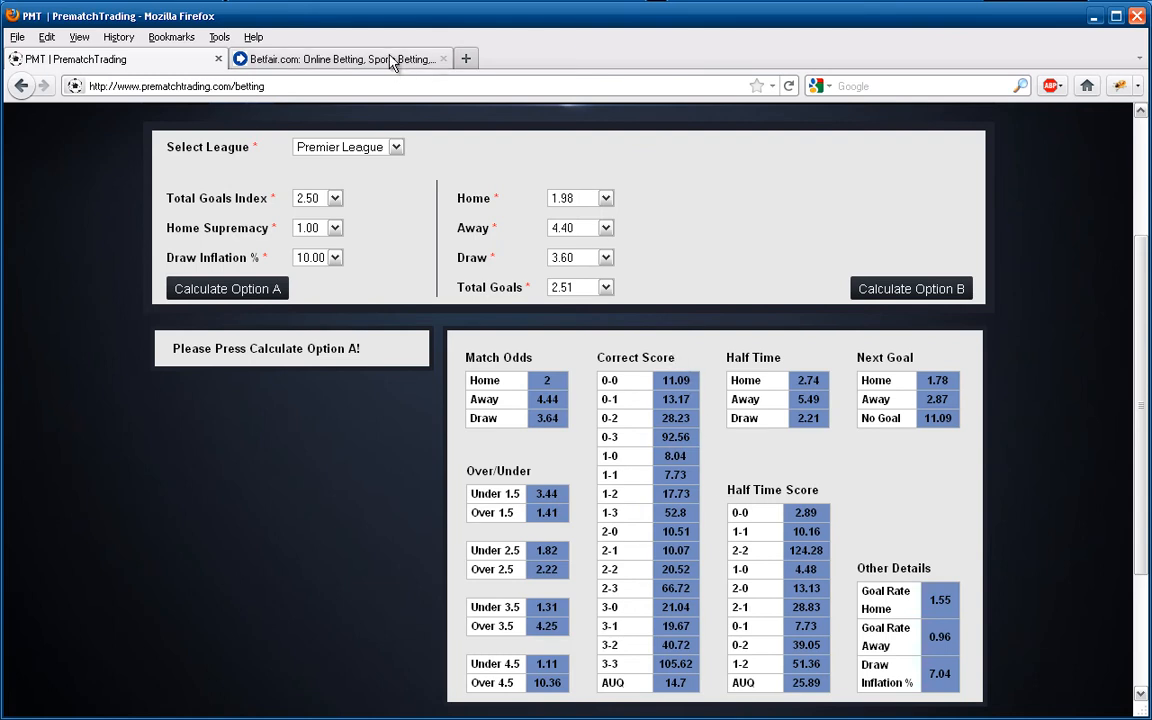
# Open Betfair's Liverpool v Sunderland correct score market
pyautogui.click(340, 59)
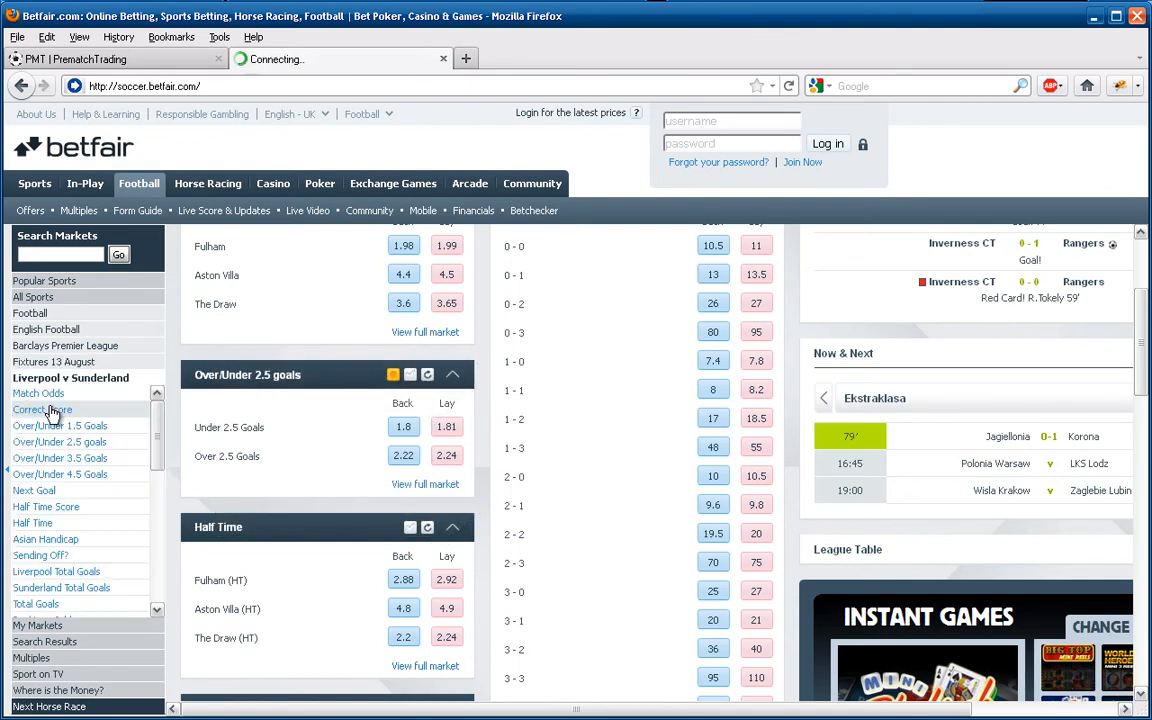
pyautogui.click(42, 409)
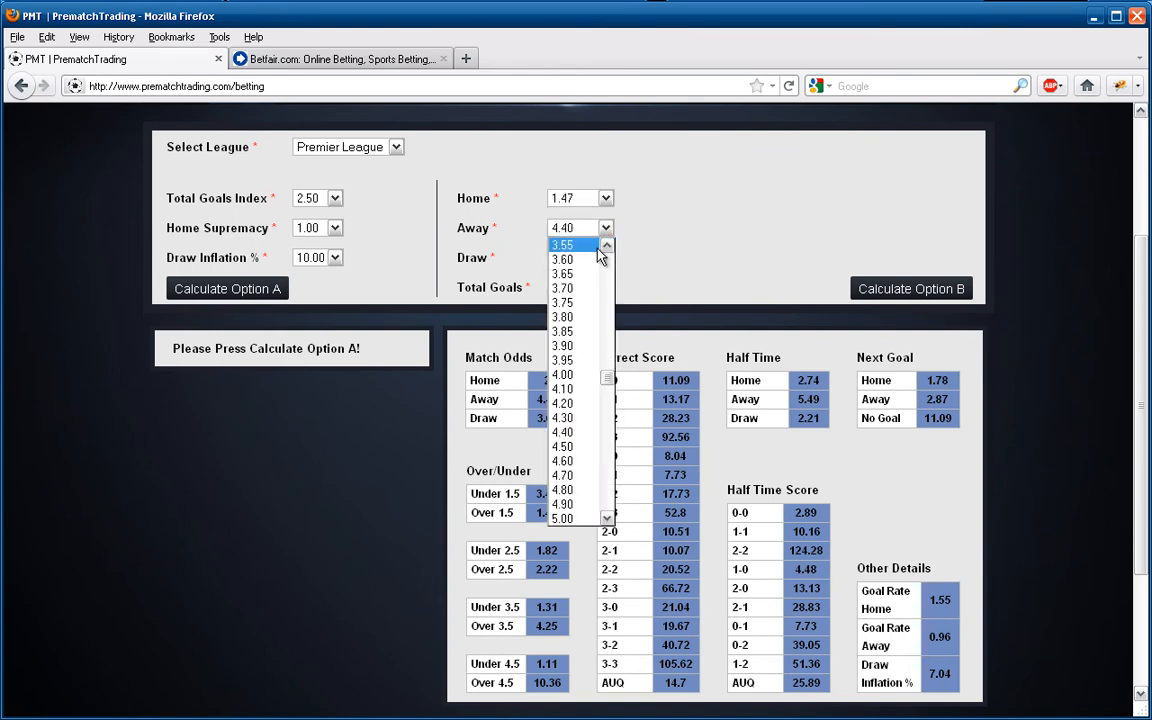
# Calculate Option B for Liverpool v Sunderland with away 9.40, draw 4.60, total goals 2.86
pyautogui.scroll(-3)
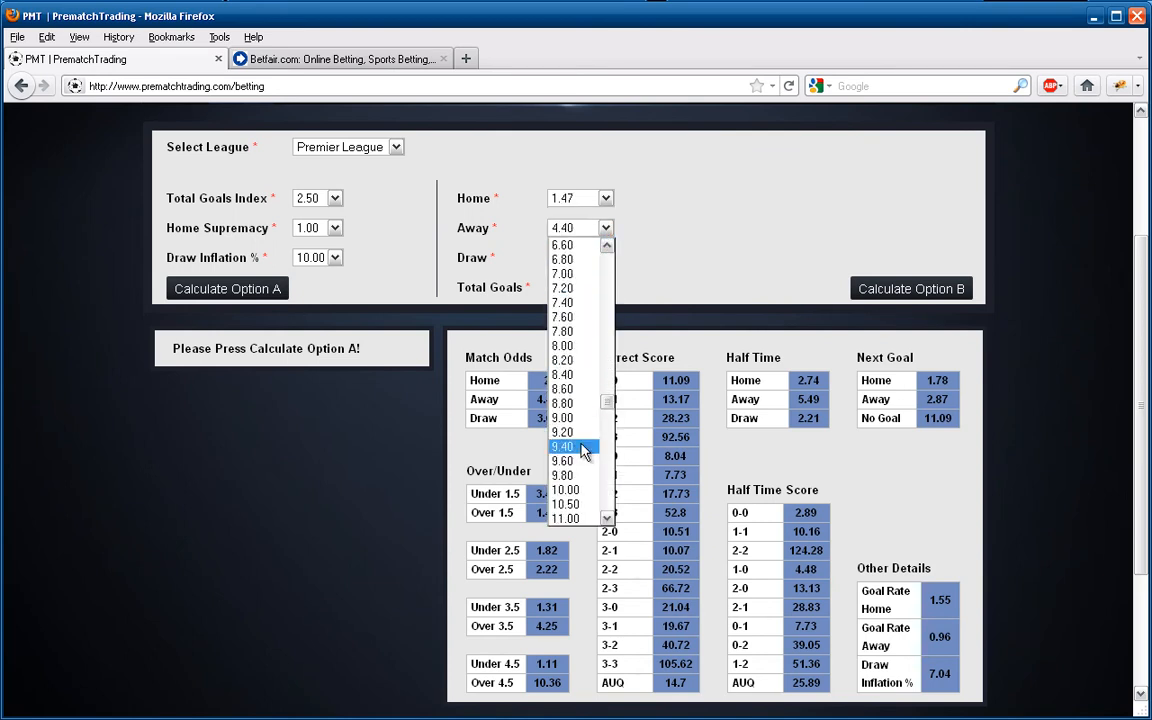
pyautogui.click(563, 446)
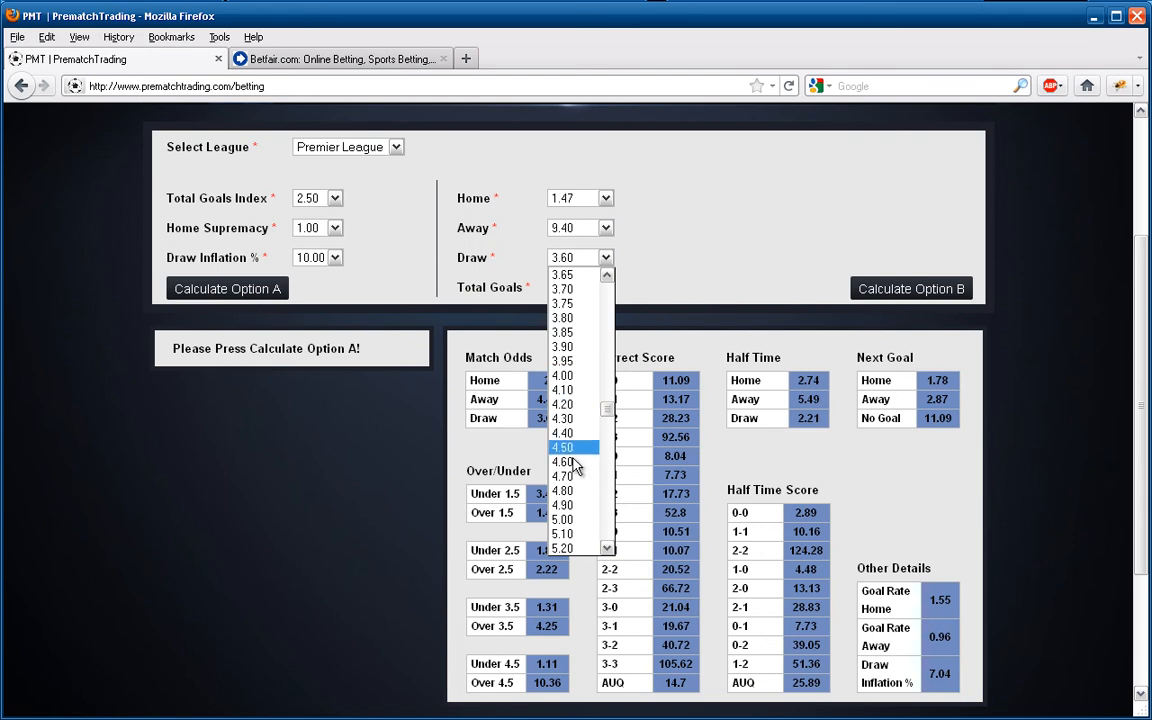
pyautogui.click(563, 462)
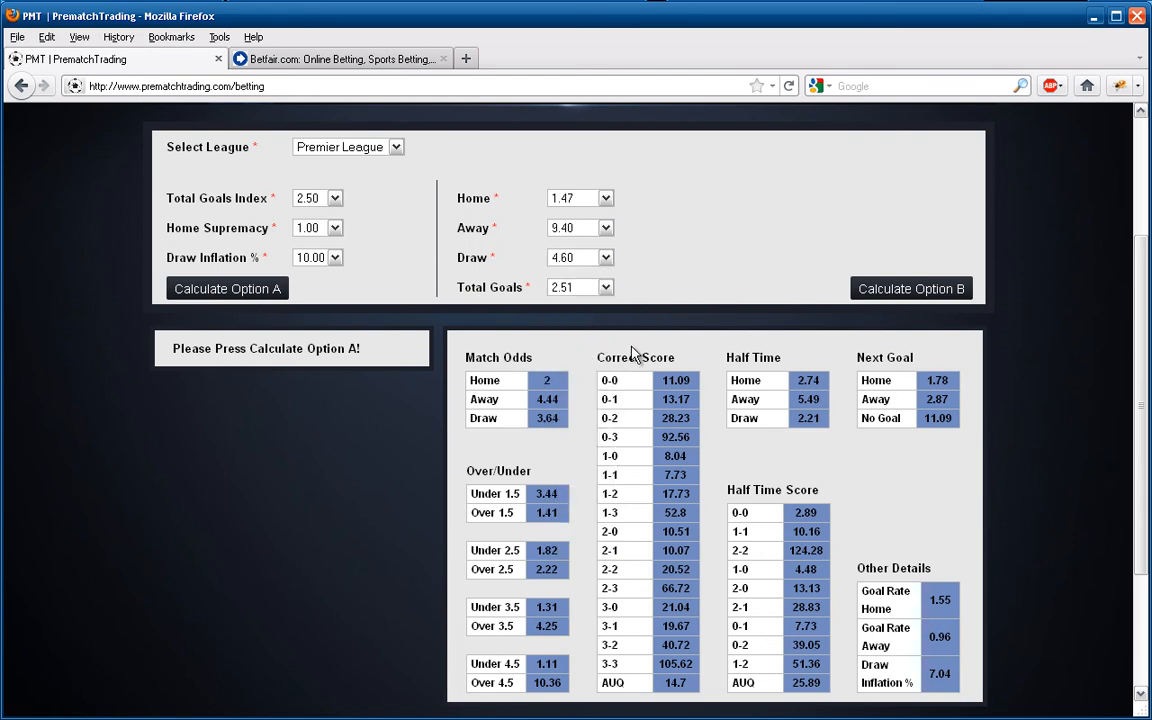
pyautogui.click(605, 287)
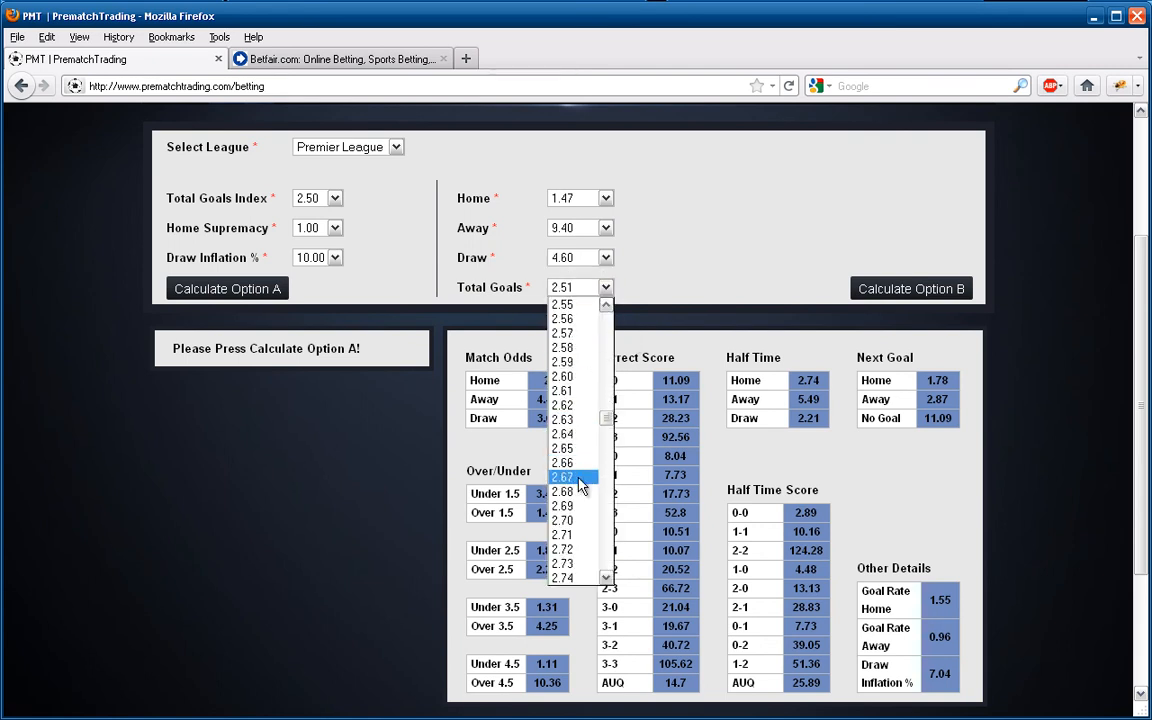
pyautogui.scroll(-3)
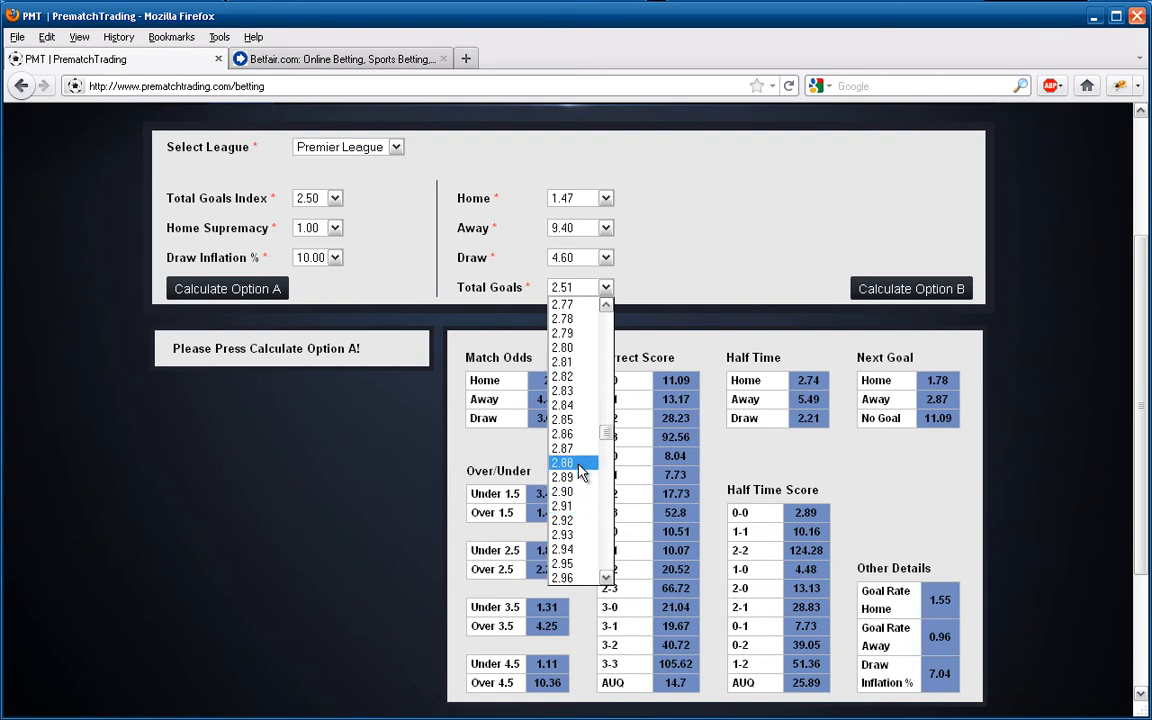
pyautogui.click(562, 476)
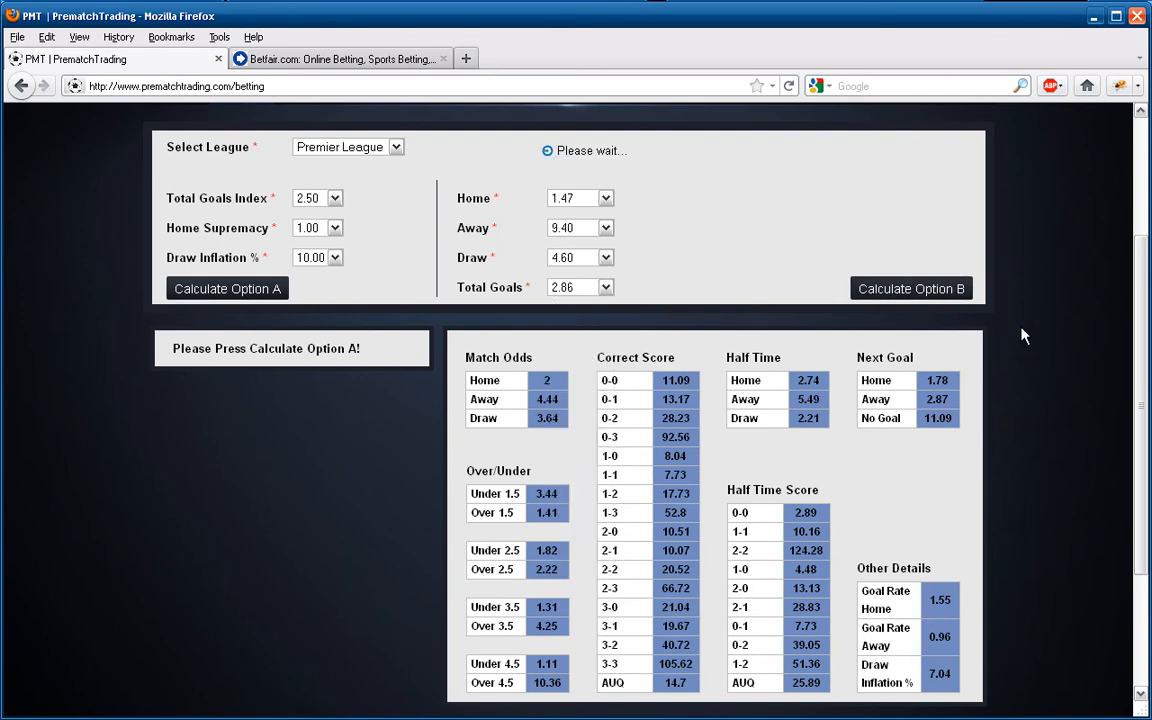
pyautogui.click(227, 288)
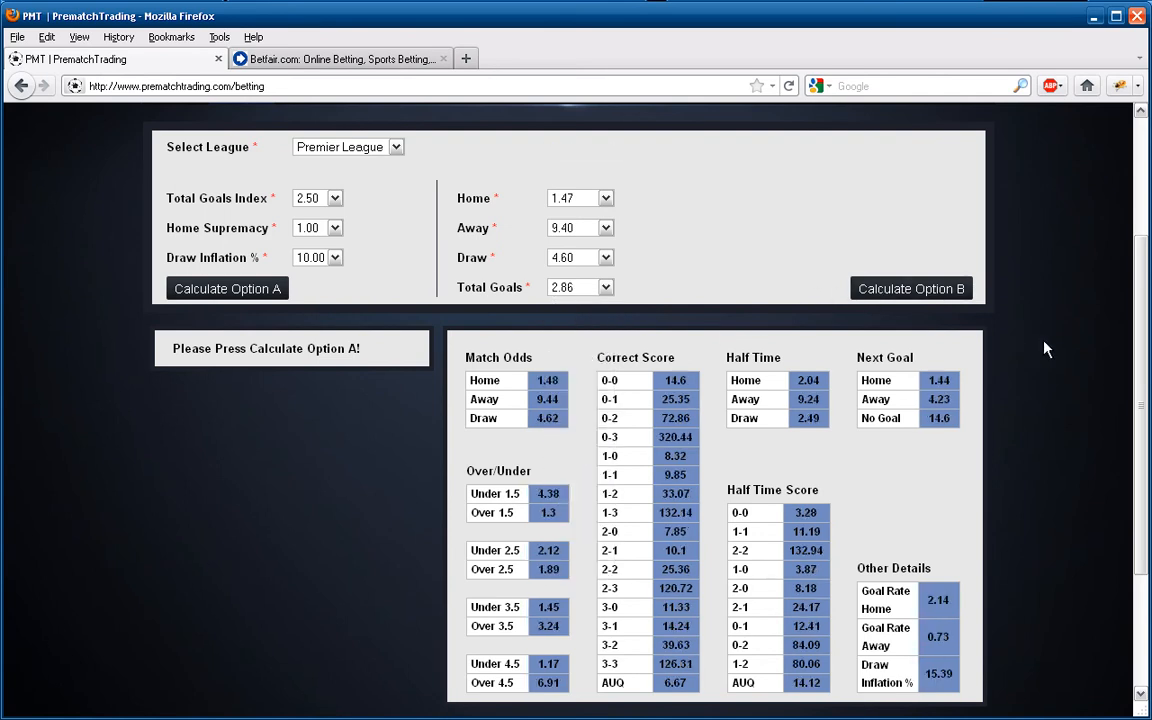
pyautogui.moveTo(758, 289)
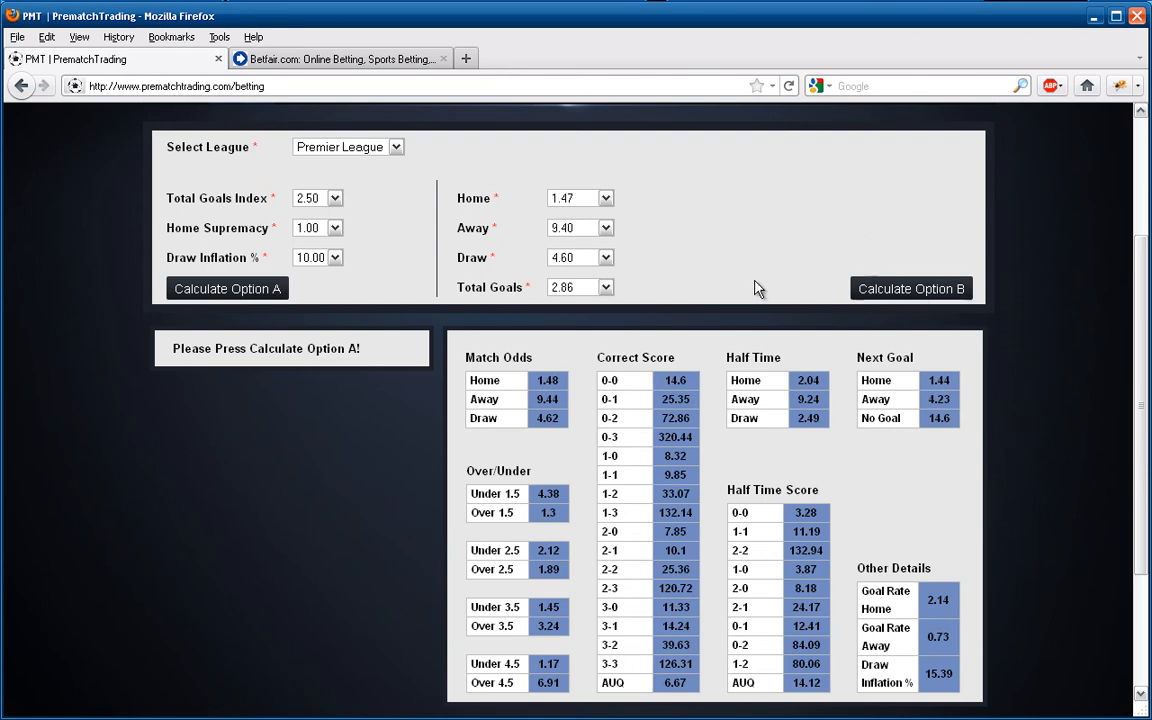
pyautogui.moveTo(597, 648)
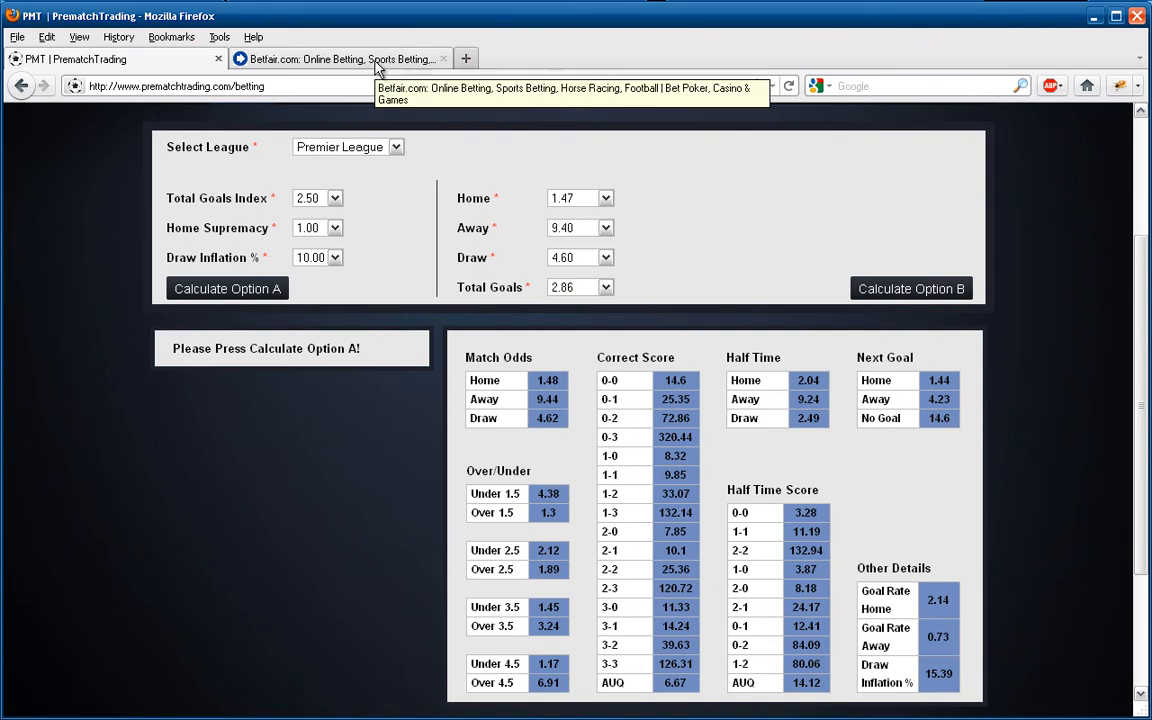
# Return to Betfair's Liverpool v Sunderland page to review its correct score prices
pyautogui.click(340, 59)
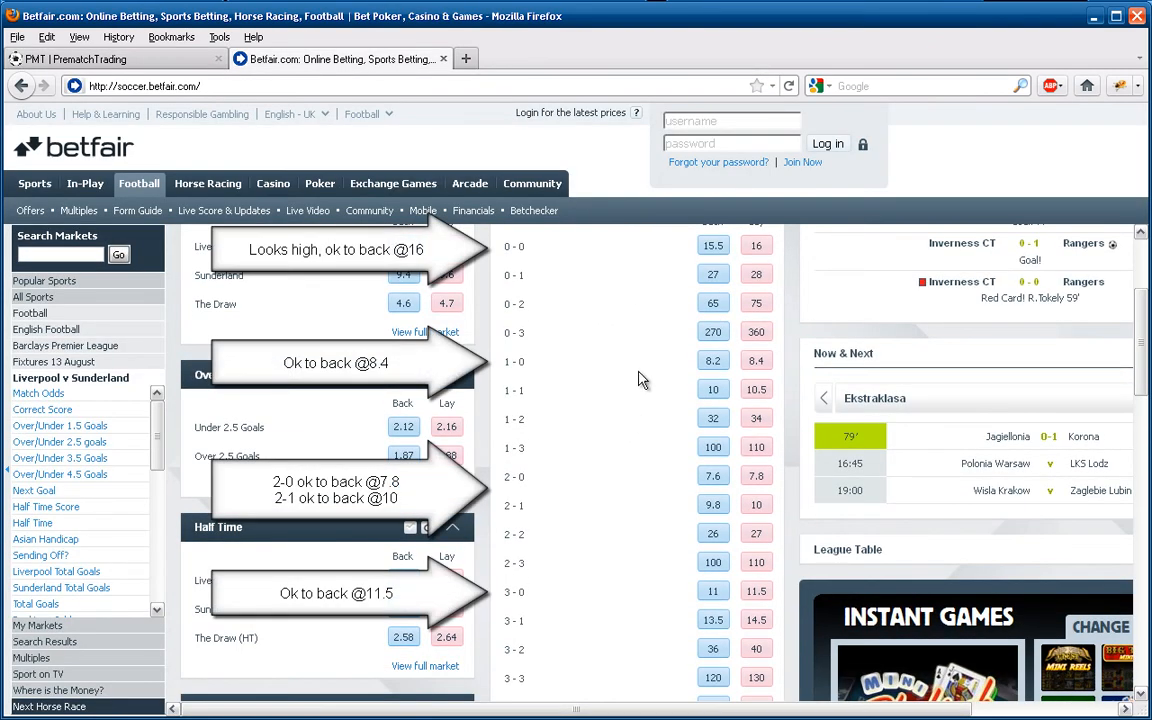
pyautogui.moveTo(650, 680)
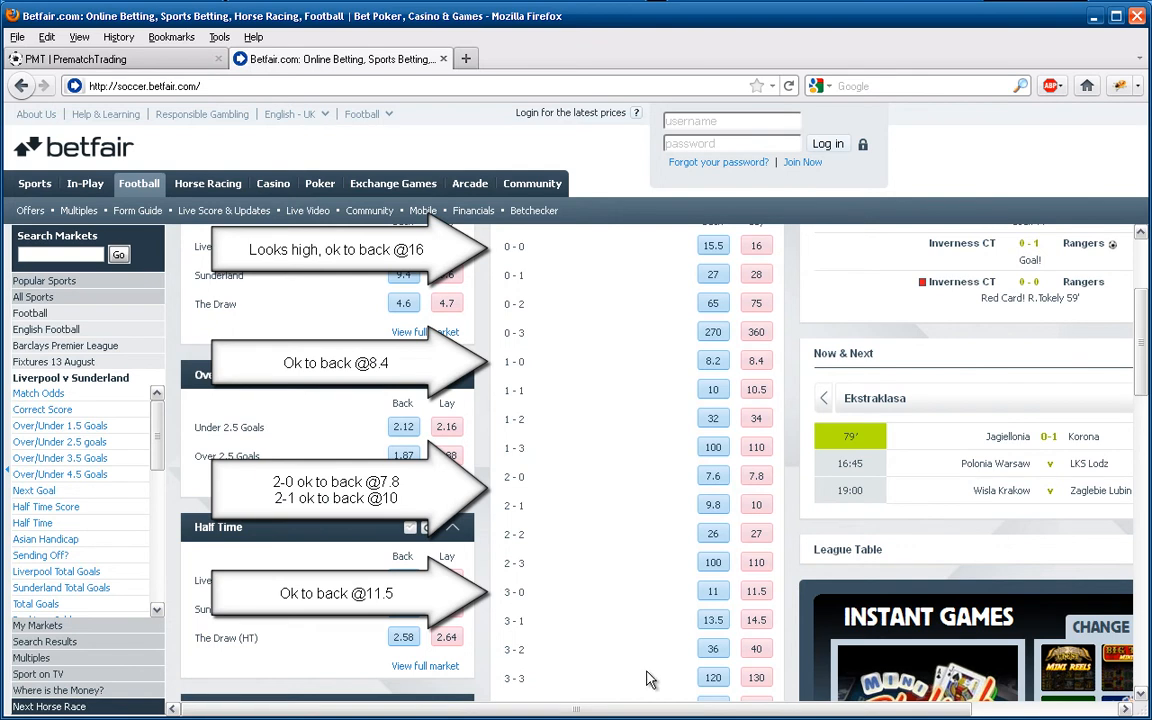
pyautogui.moveTo(63, 364)
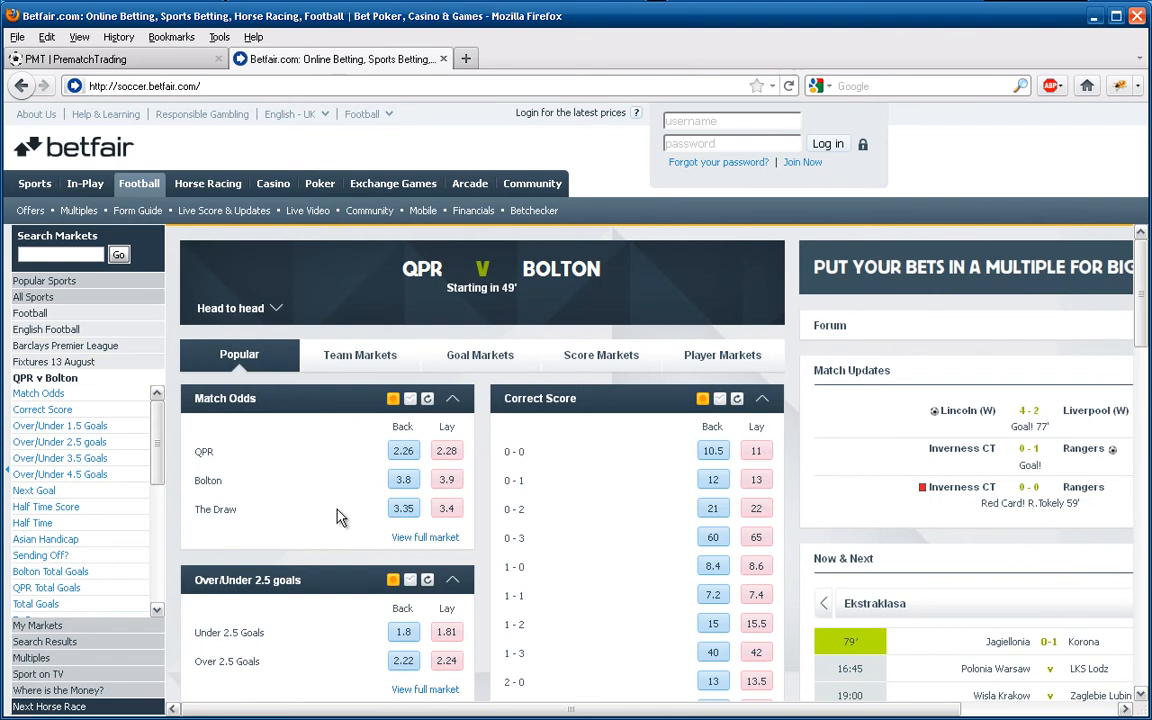
pyautogui.moveTo(163, 59)
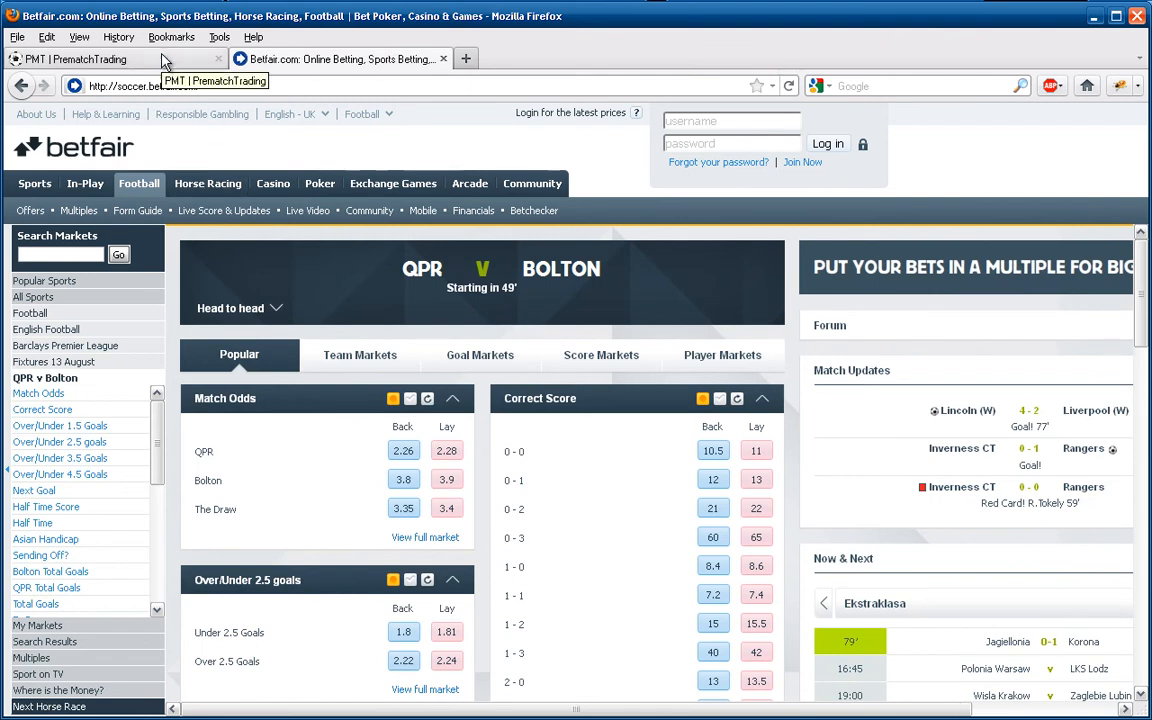
# Enter QPR v Bolton odds in the calculator: home 2.28, away 3.60, draw 3.35, total goals 2.51
pyautogui.click(110, 59)
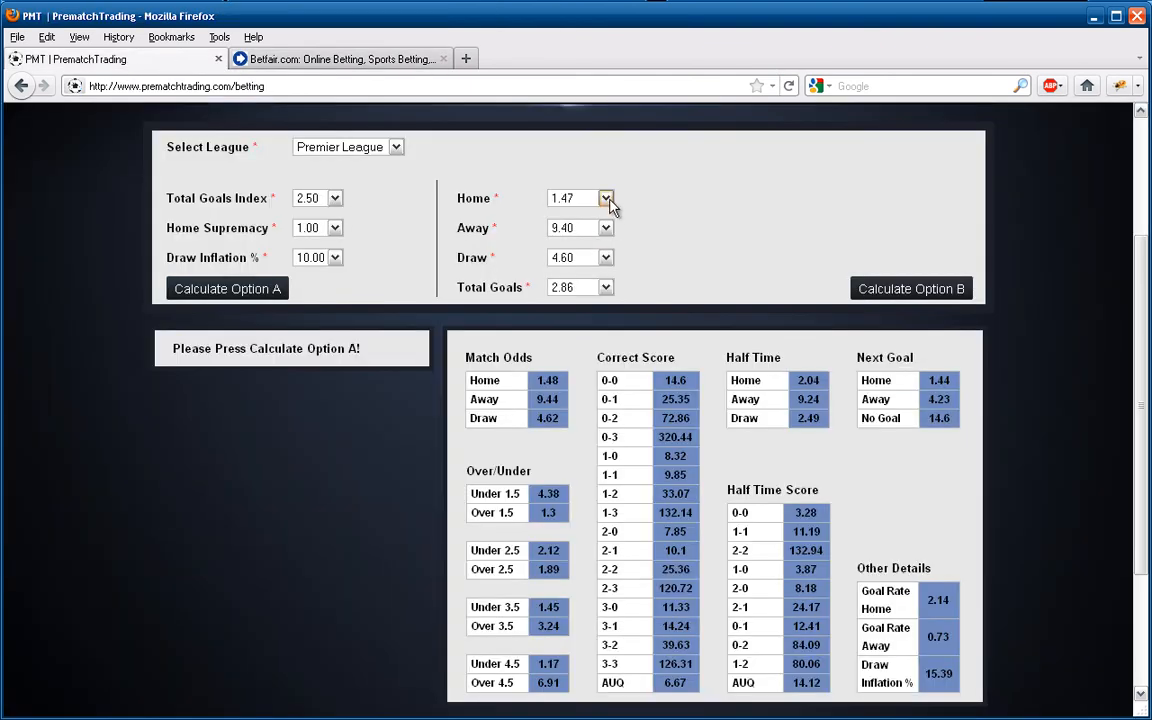
pyautogui.click(606, 197)
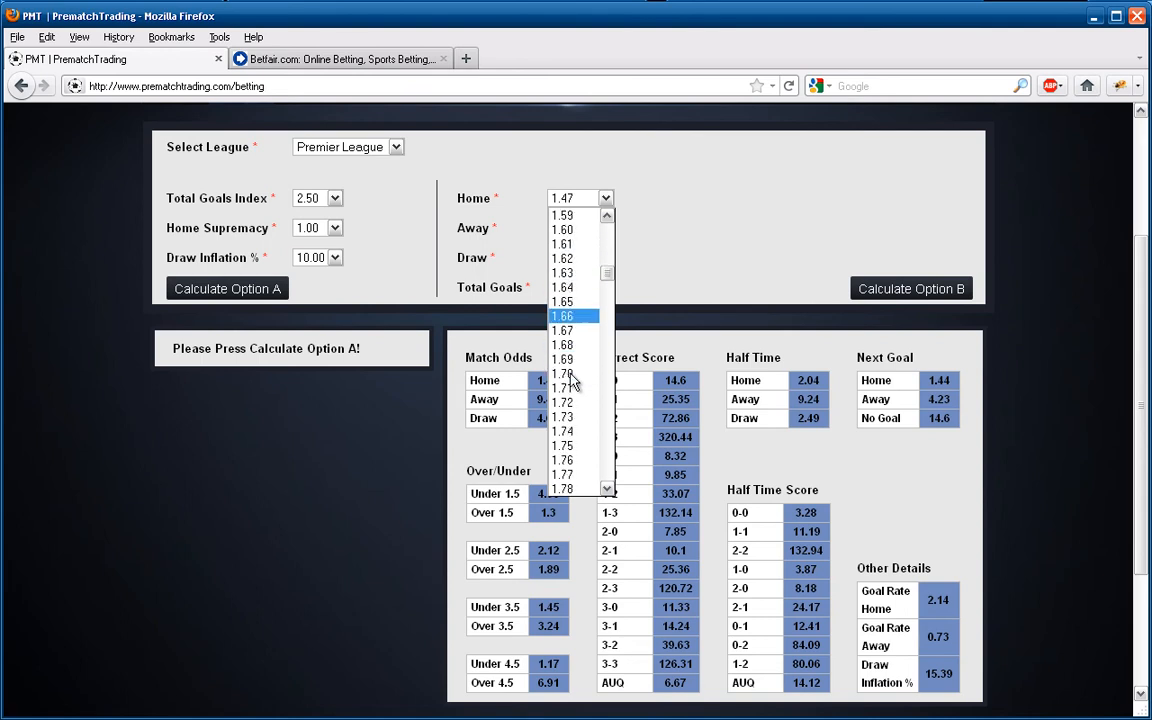
pyautogui.scroll(-3)
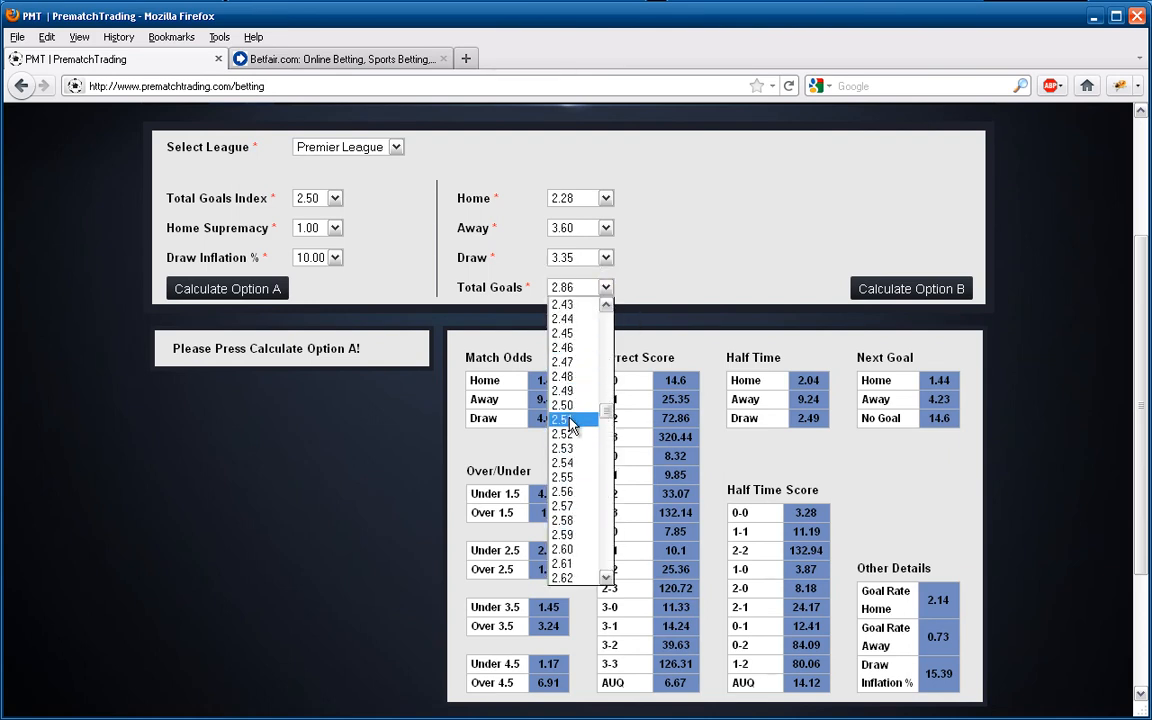
pyautogui.click(563, 418)
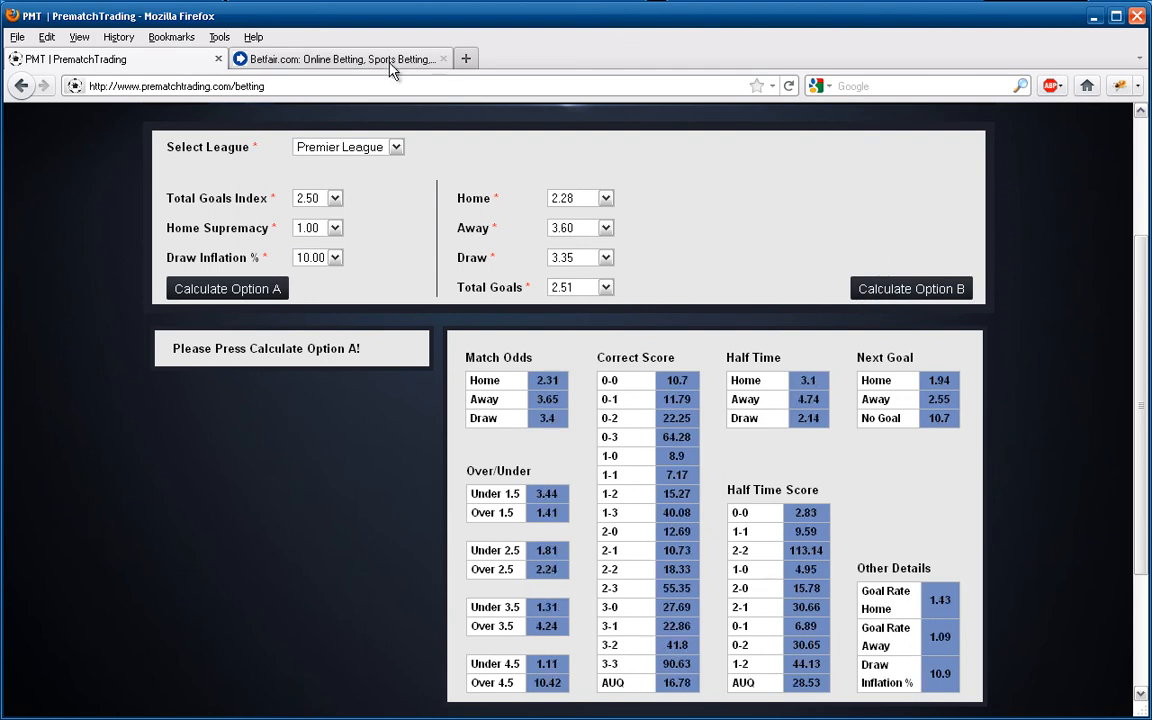
# Open the Wigan v Norwich match page on Betfair, showing odds 2.48, 3.2 and 3.45
pyautogui.click(340, 58)
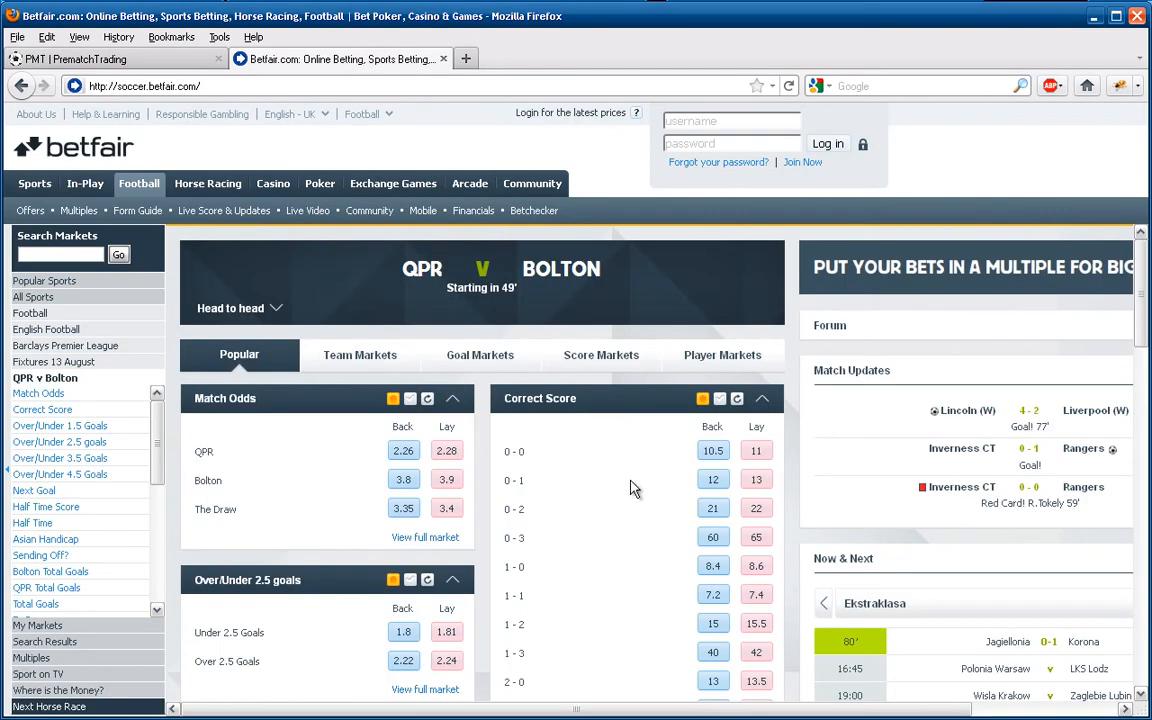
pyautogui.scroll(-3)
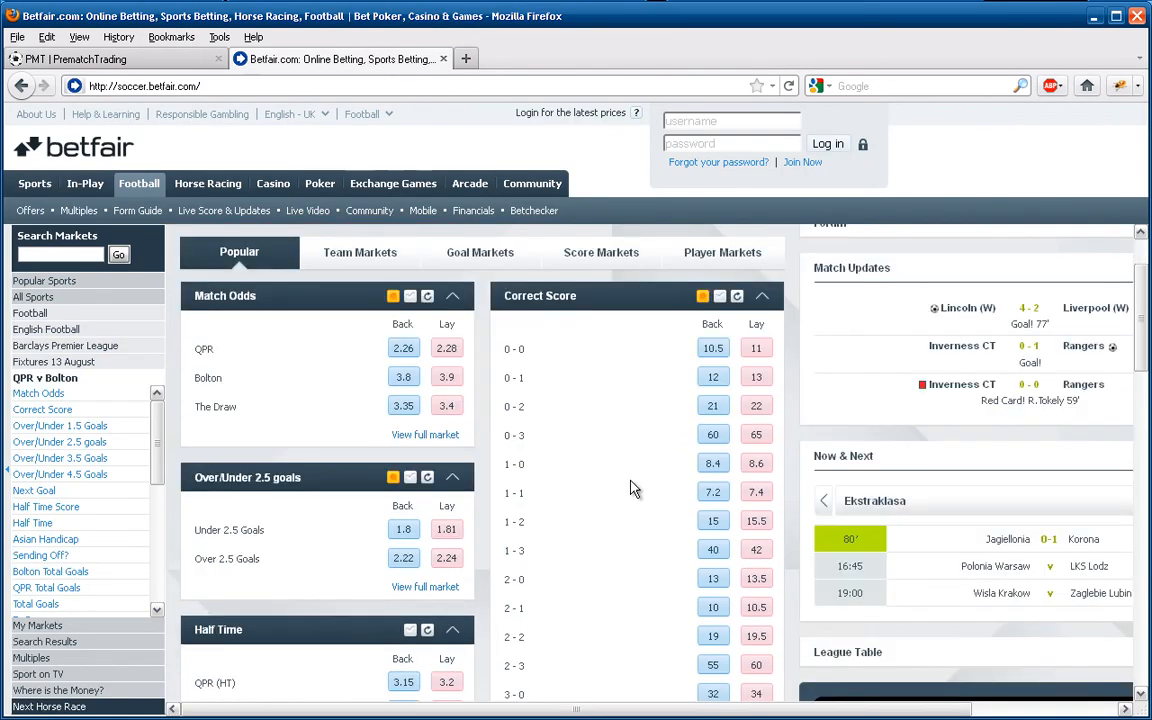
pyautogui.scroll(-3)
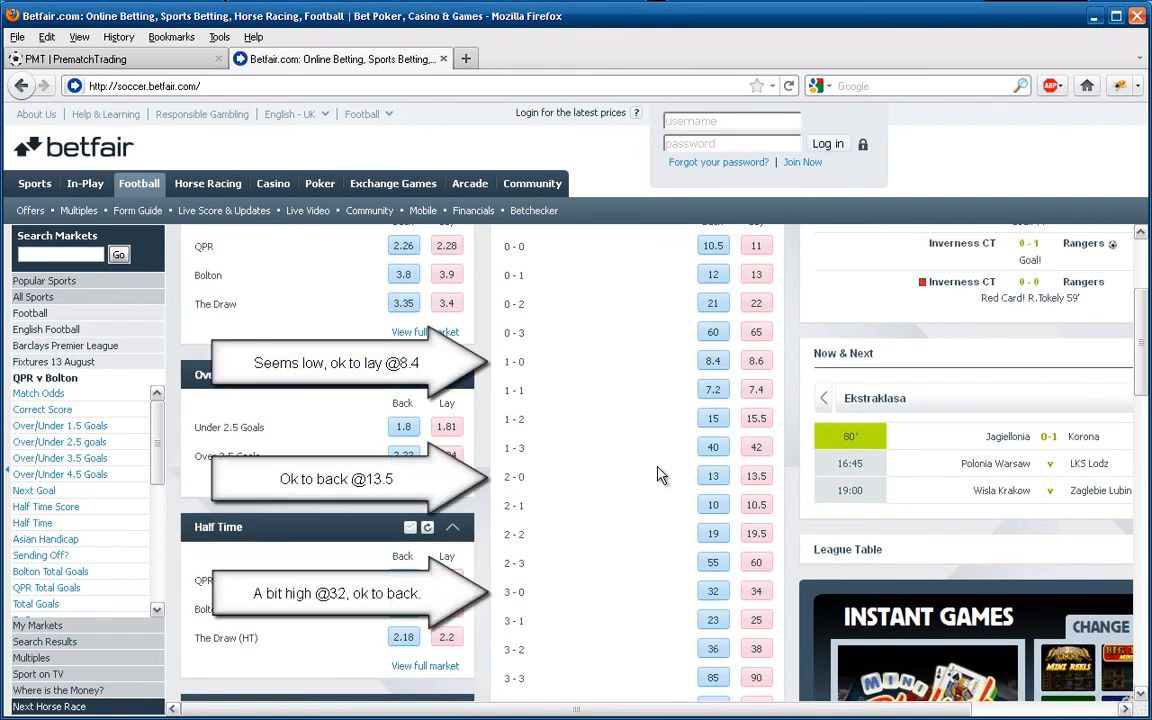
pyautogui.moveTo(75, 378)
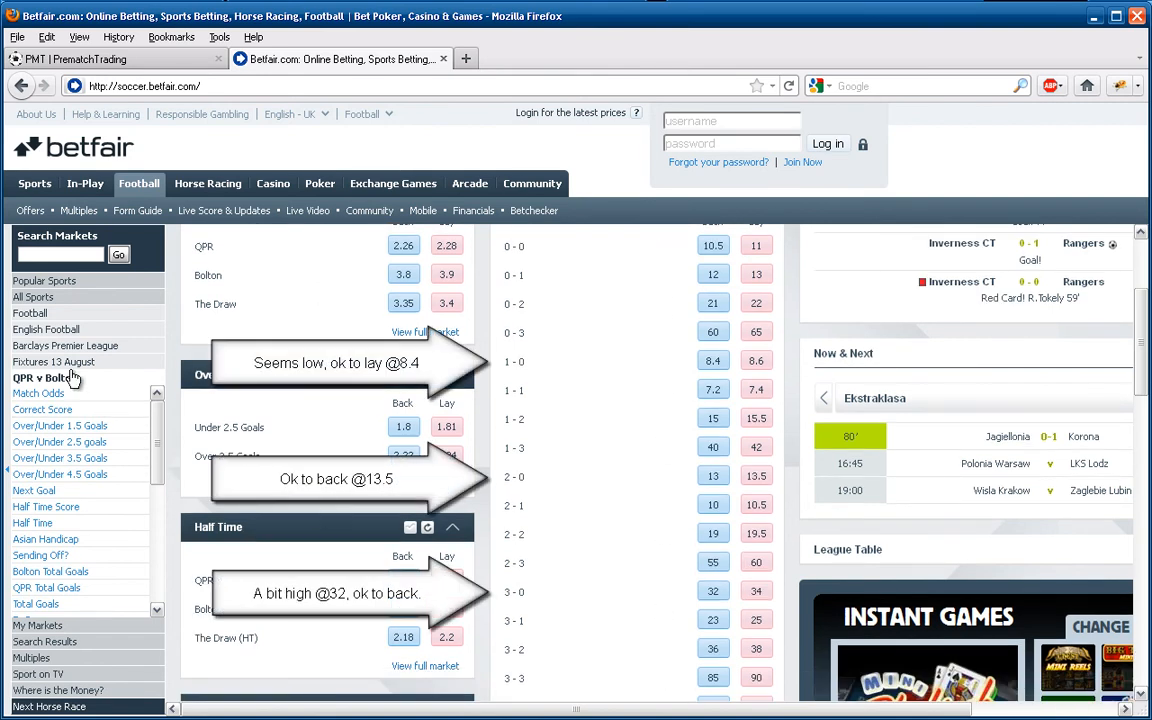
pyautogui.click(54, 361)
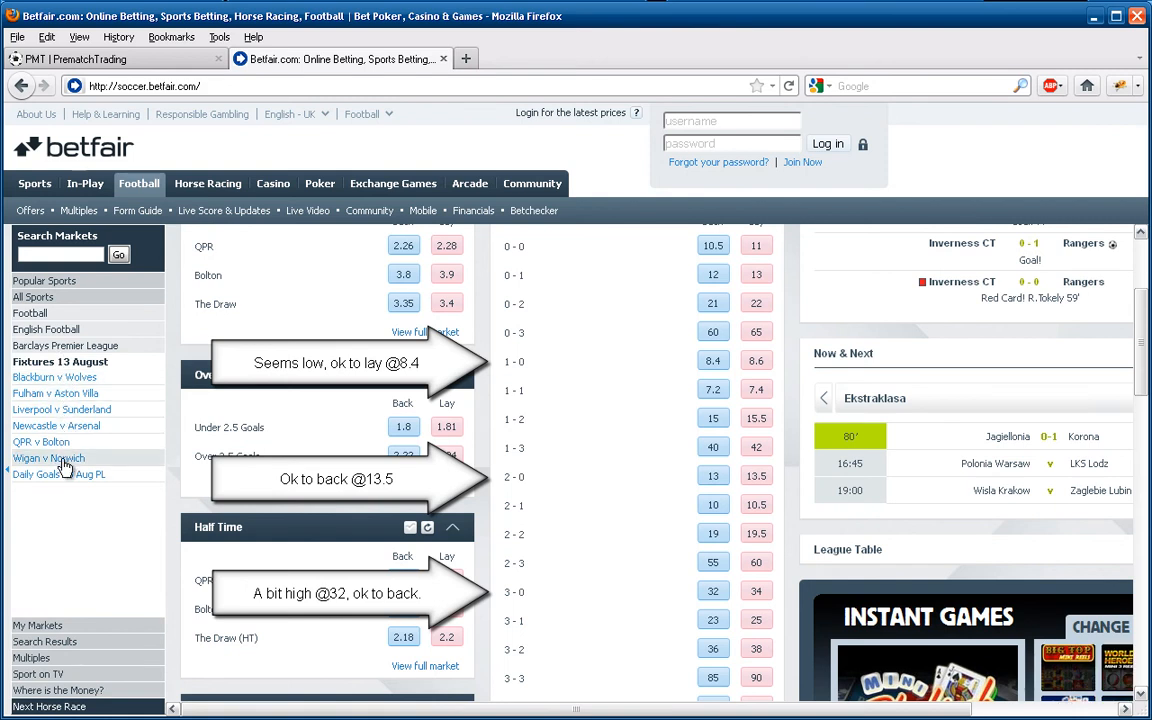
pyautogui.click(48, 457)
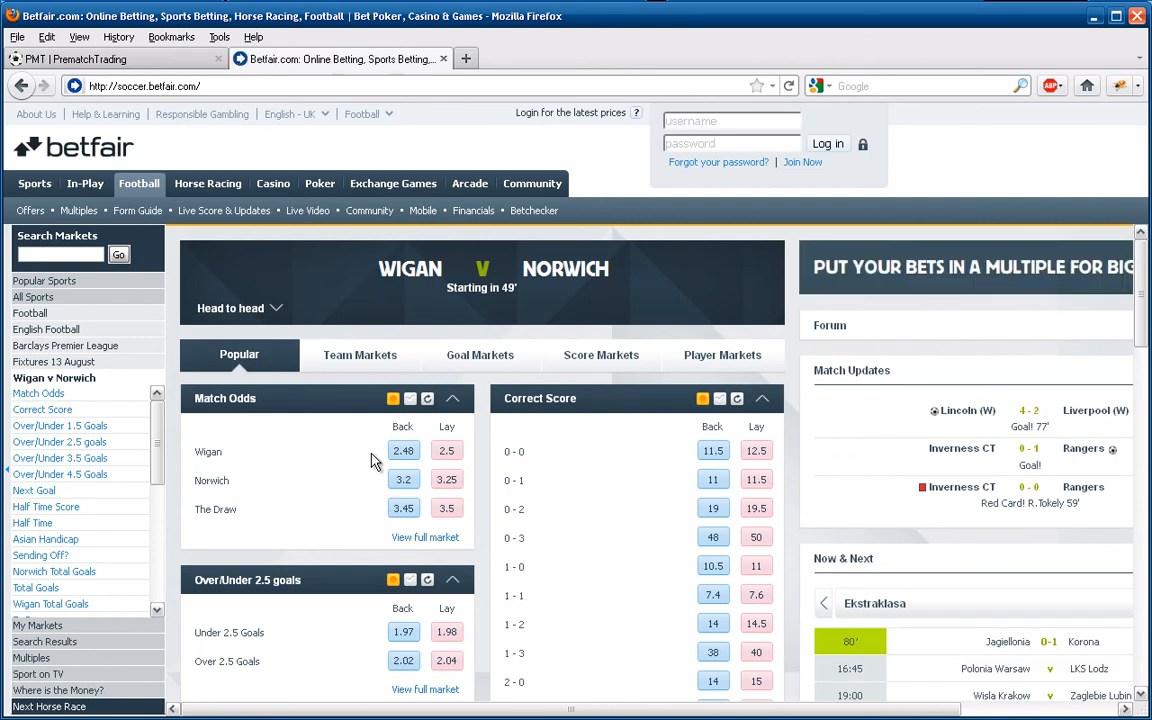
pyautogui.moveTo(371, 514)
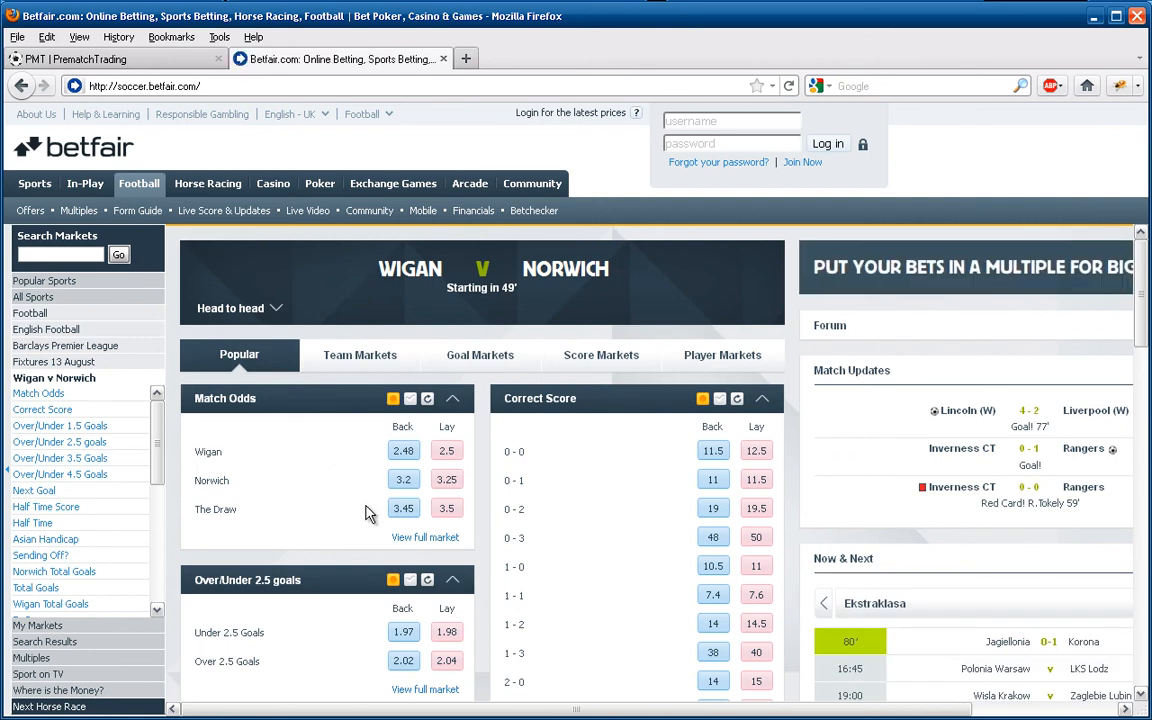
# Calculate Option B for Wigan v Norwich: 2.48, 3.20, 3.45, total goals 2.69
pyautogui.click(115, 58)
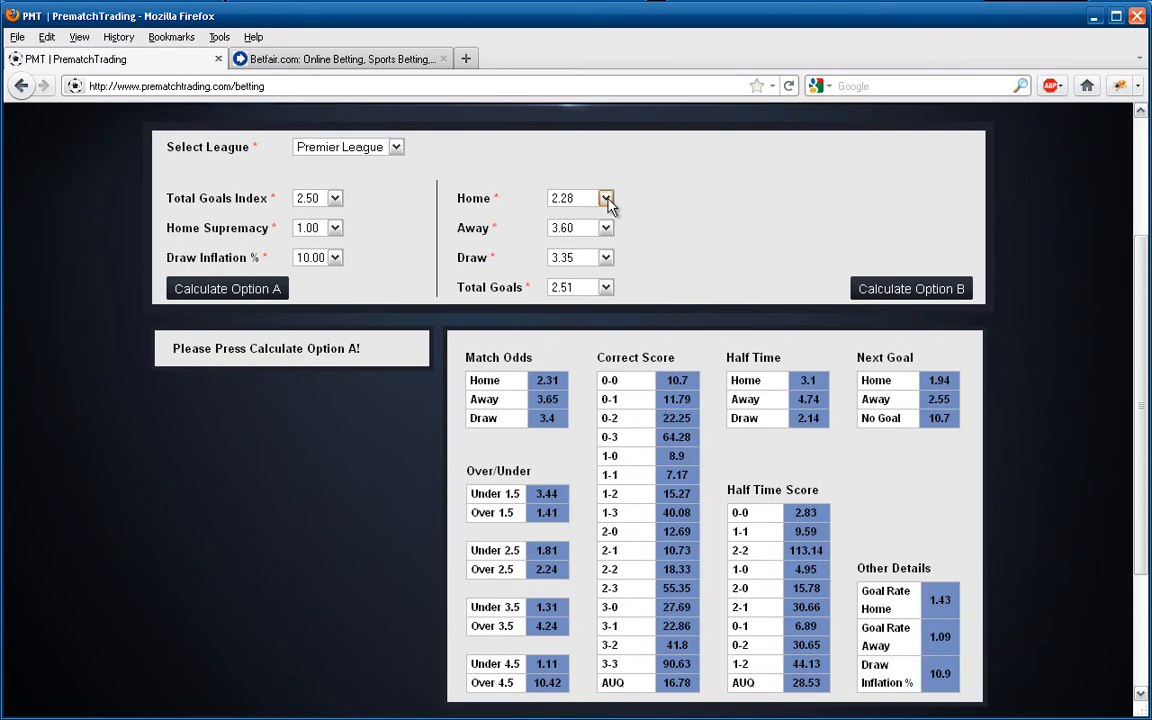
pyautogui.click(607, 198)
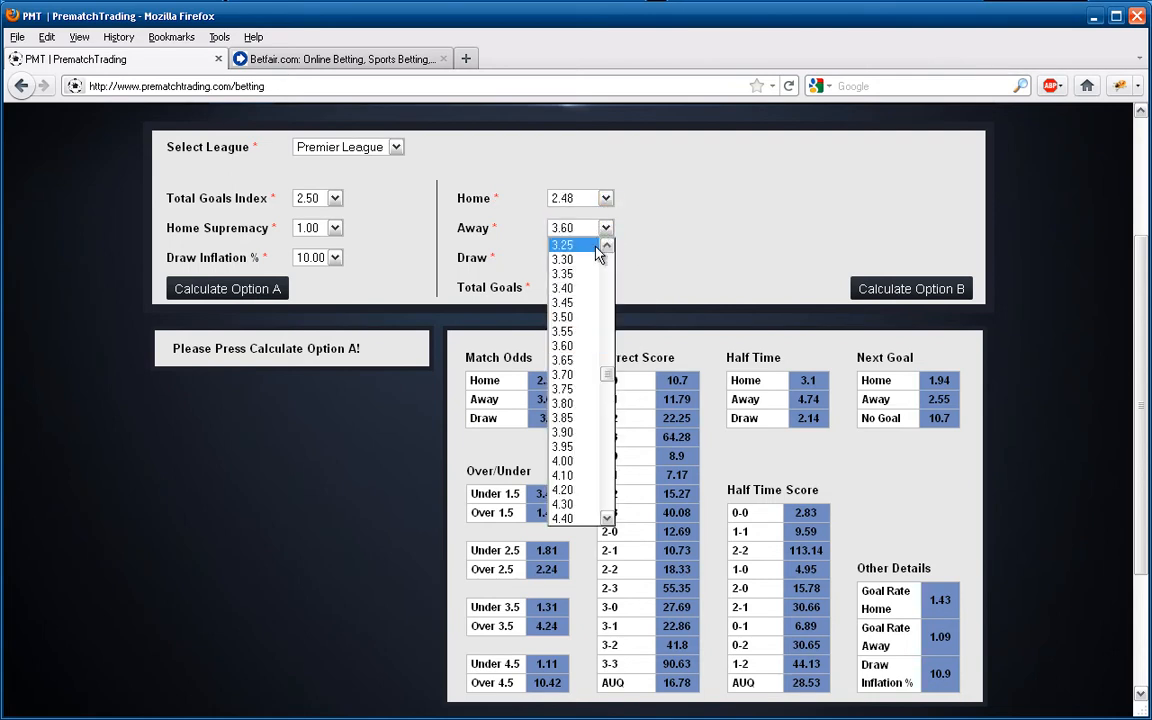
pyautogui.click(562, 245)
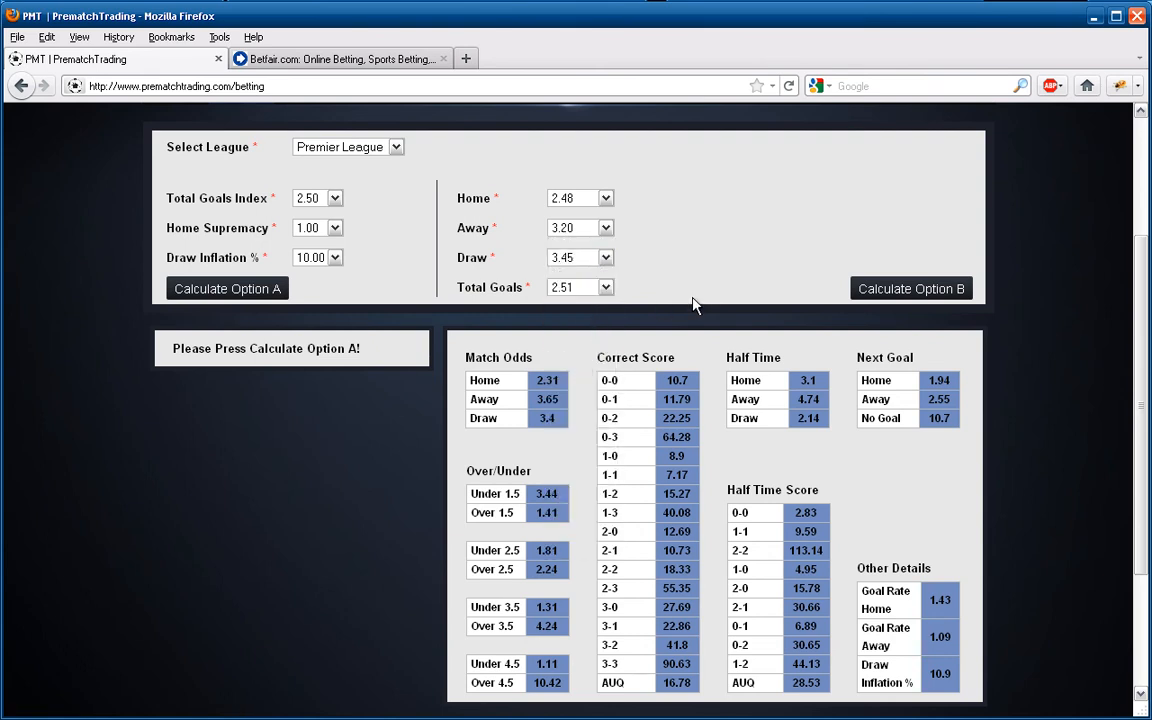
pyautogui.click(605, 287)
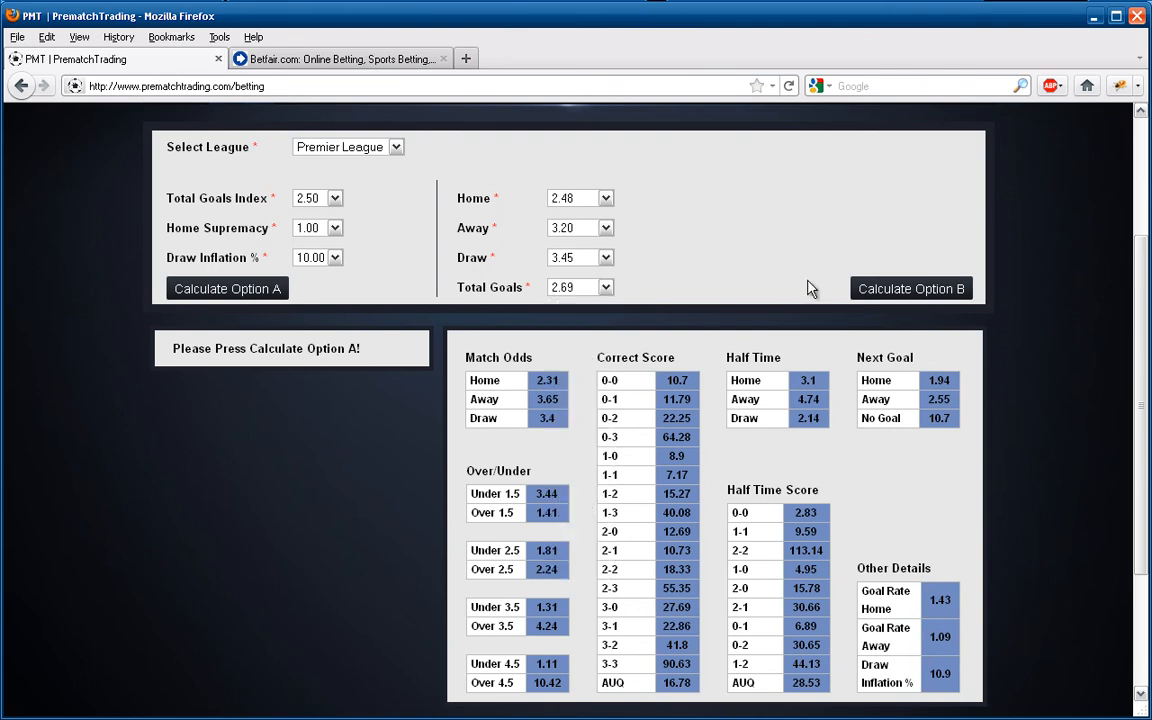
pyautogui.click(910, 288)
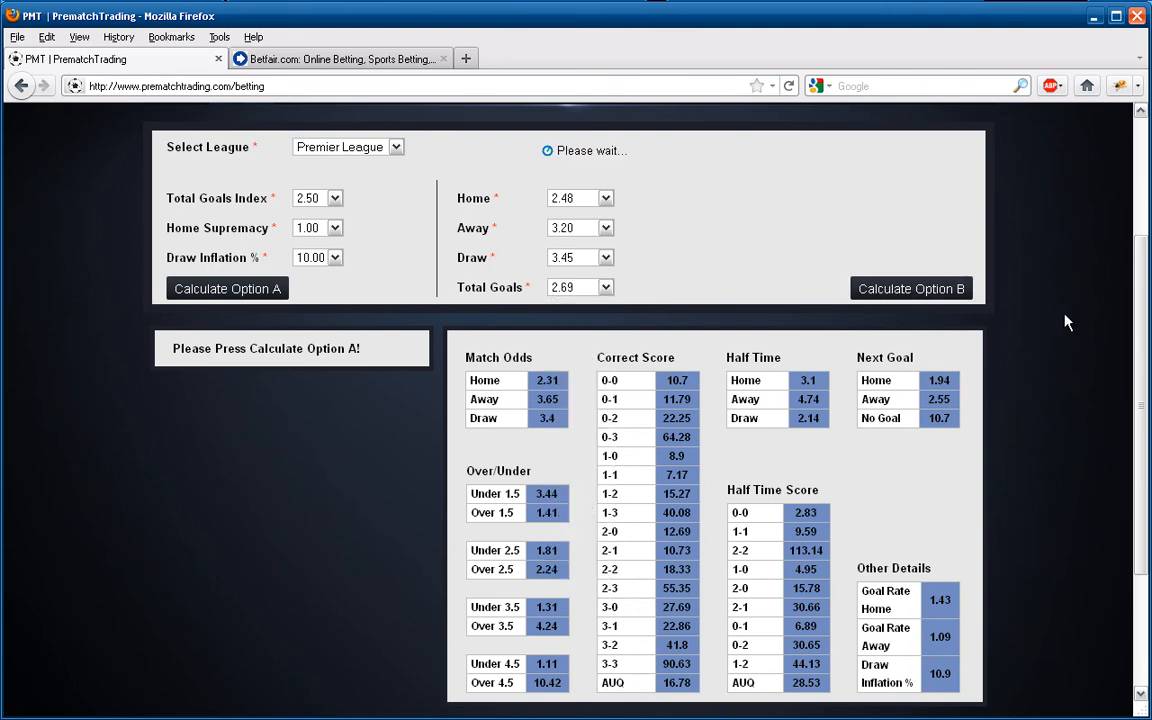
pyautogui.click(910, 288)
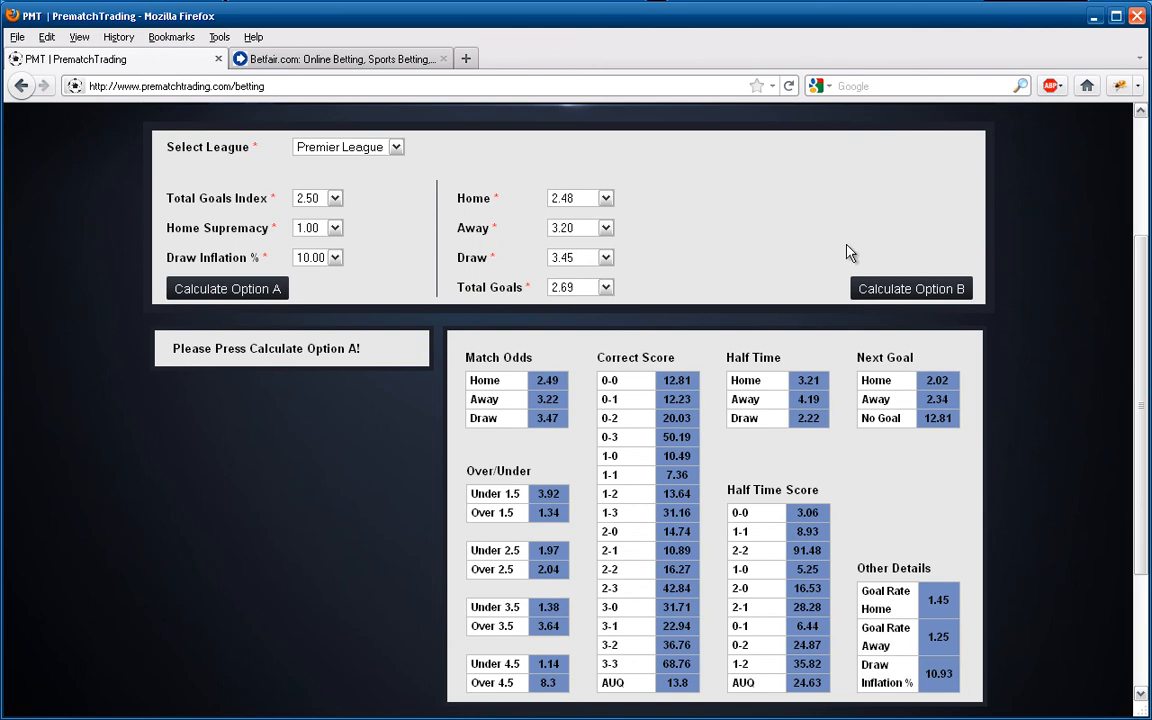
pyautogui.moveTo(603, 650)
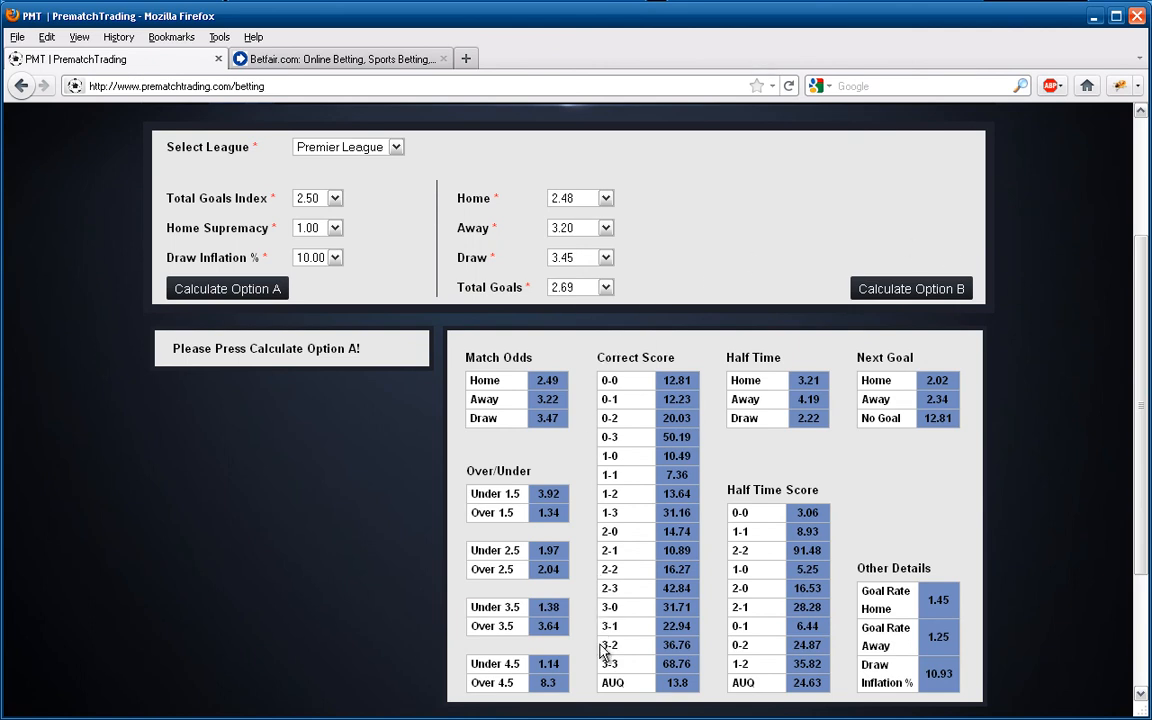
# Check Betfair's Wigan v Norwich correct scores (lay 0-0, 0-1; back 2-1), then return to PrematchTrading
pyautogui.click(340, 58)
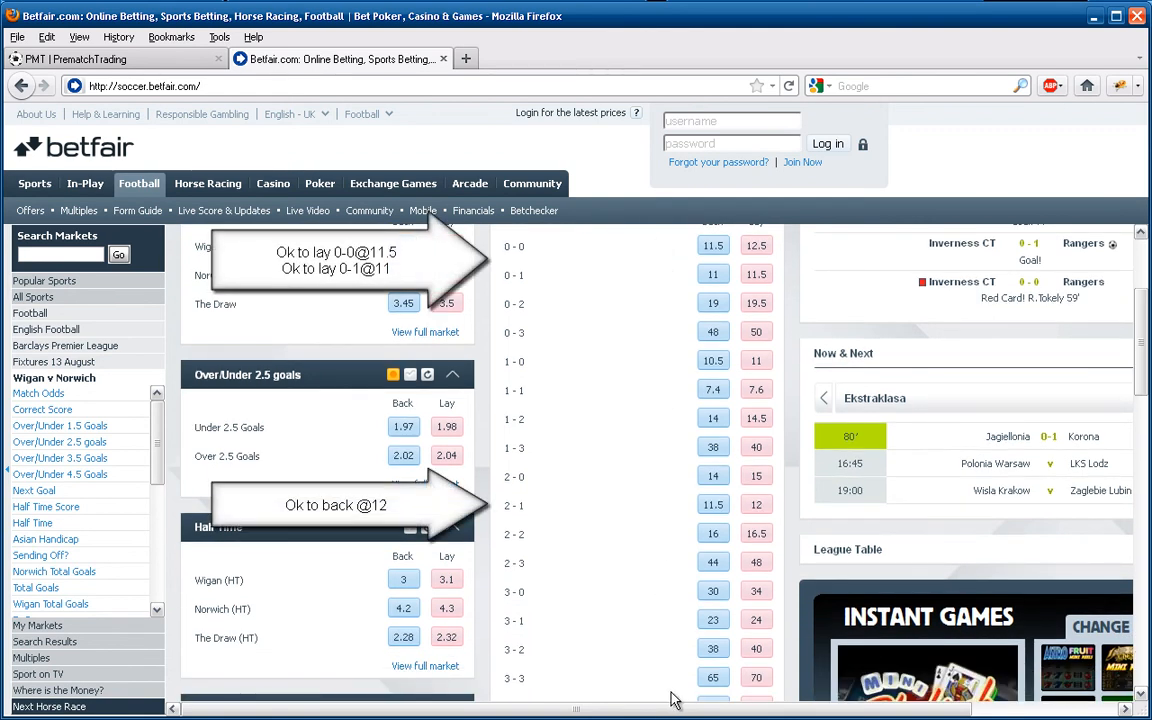
pyautogui.click(110, 58)
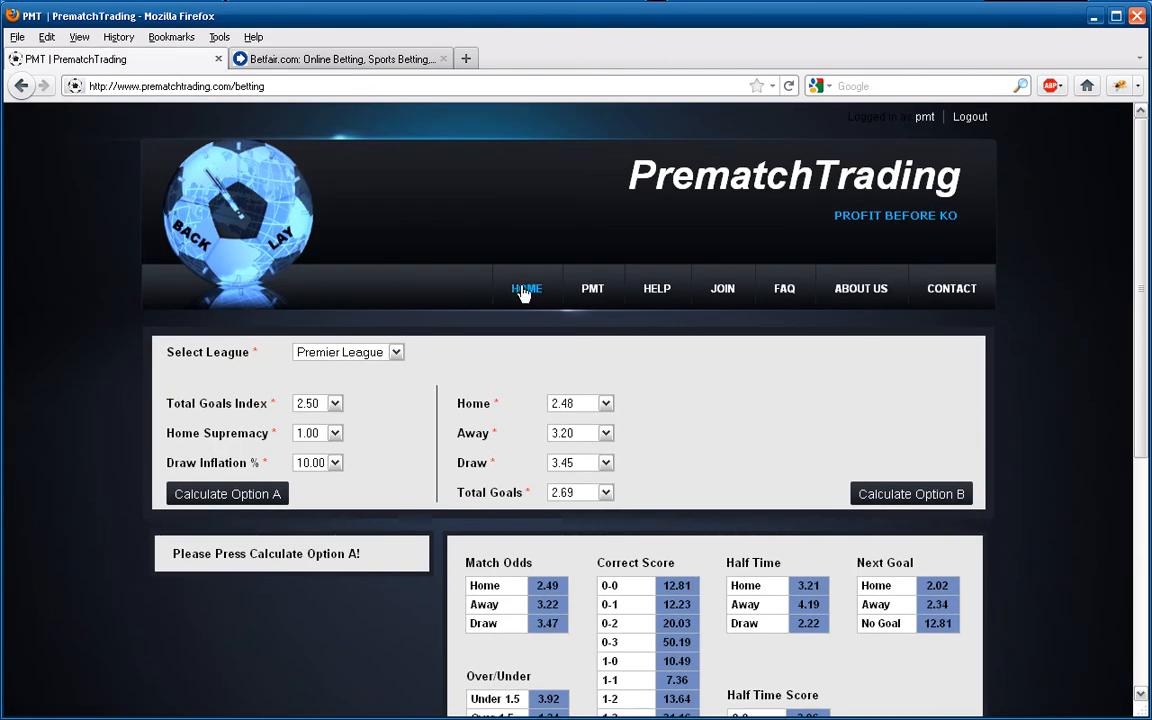
# Leave the calculator results and bring up Betfair's Blackburn v Wolves match page
pyautogui.click(526, 288)
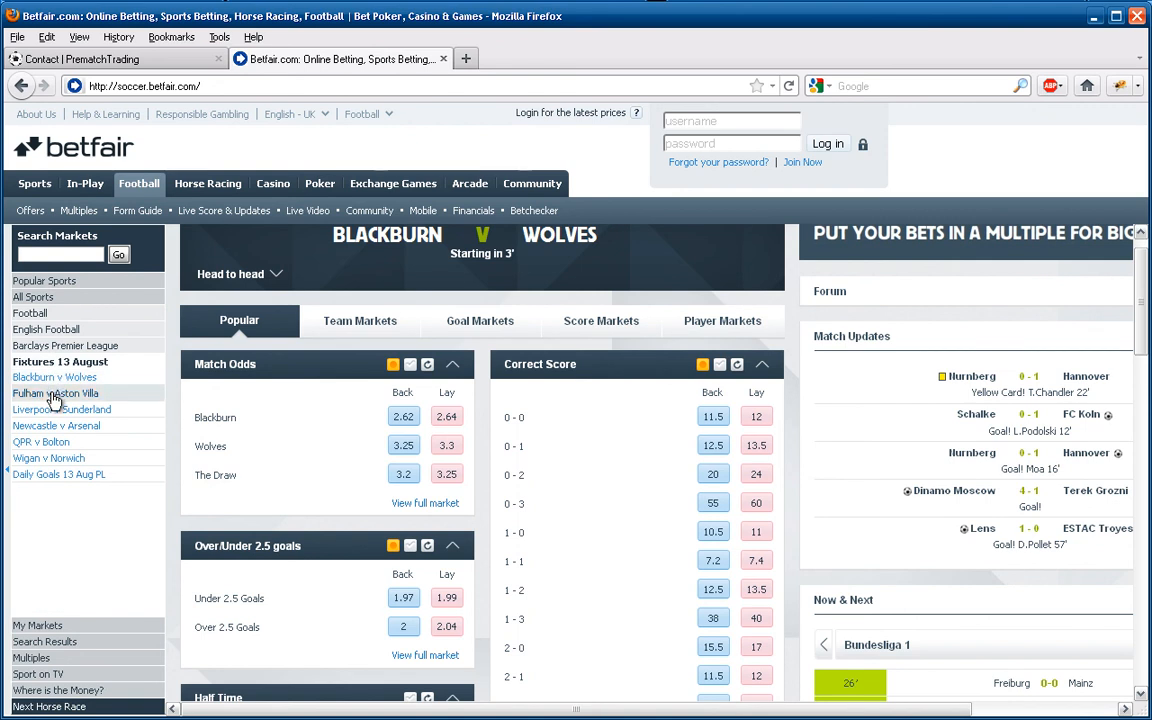
# Review the Fulham v Aston Villa and Liverpool v Sunderland match prices on Betfair
pyautogui.click(55, 393)
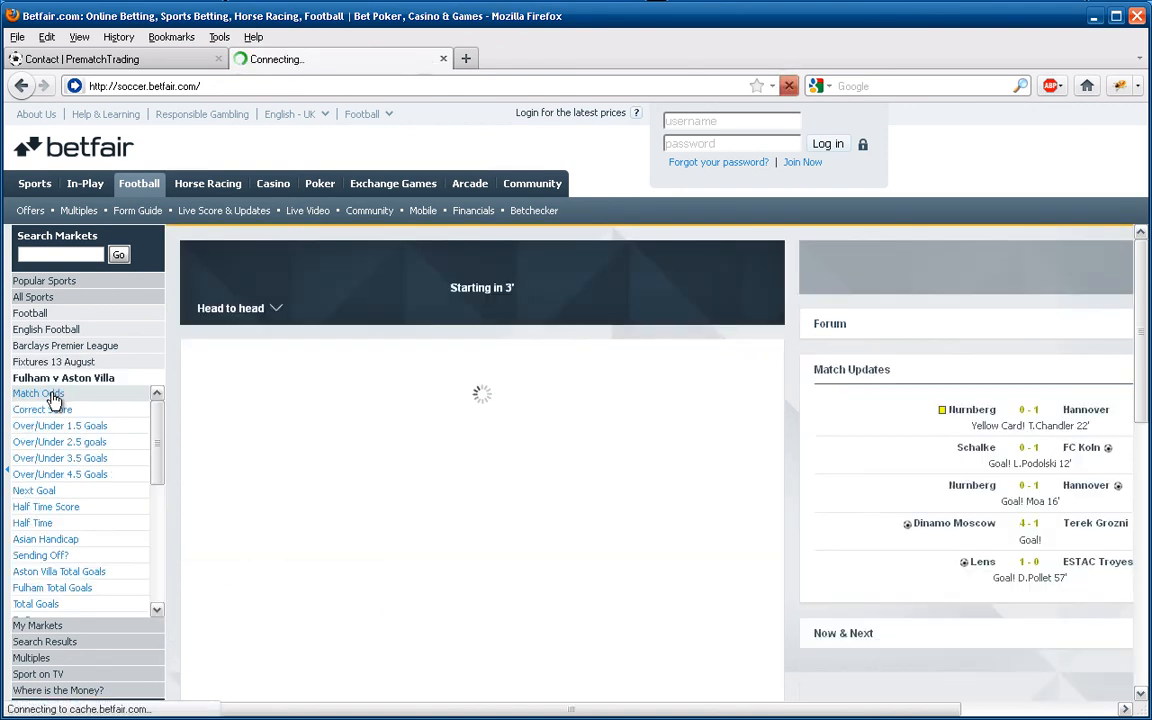
pyautogui.click(38, 393)
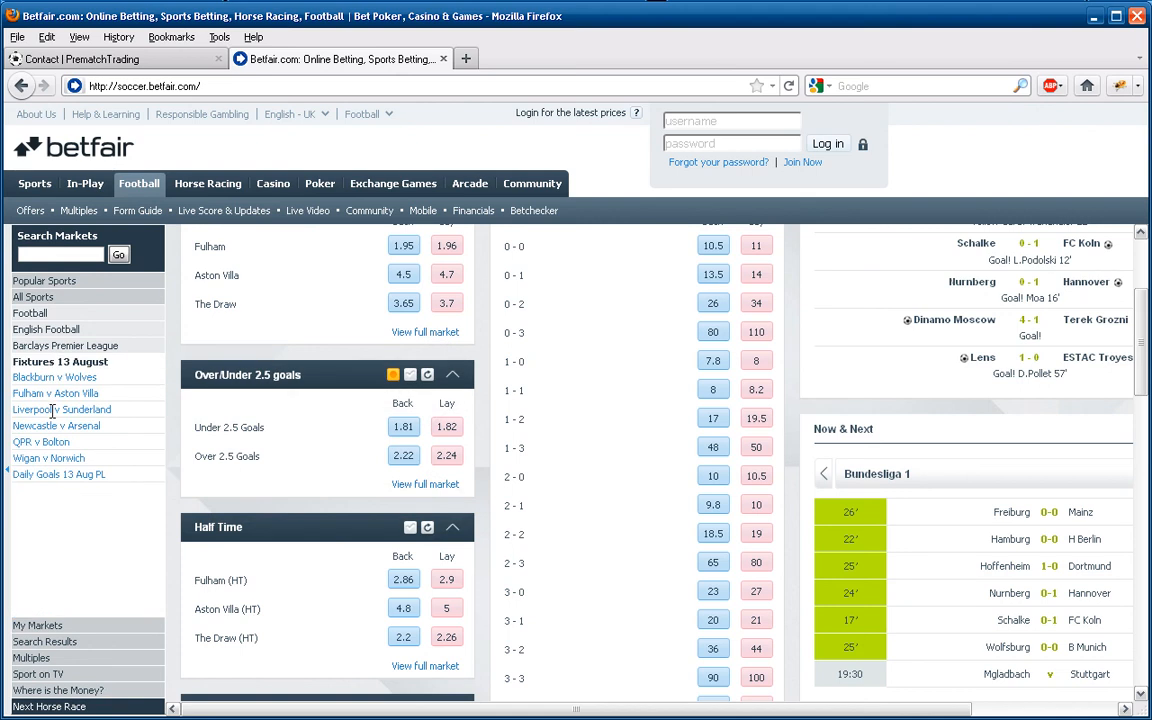
pyautogui.click(61, 409)
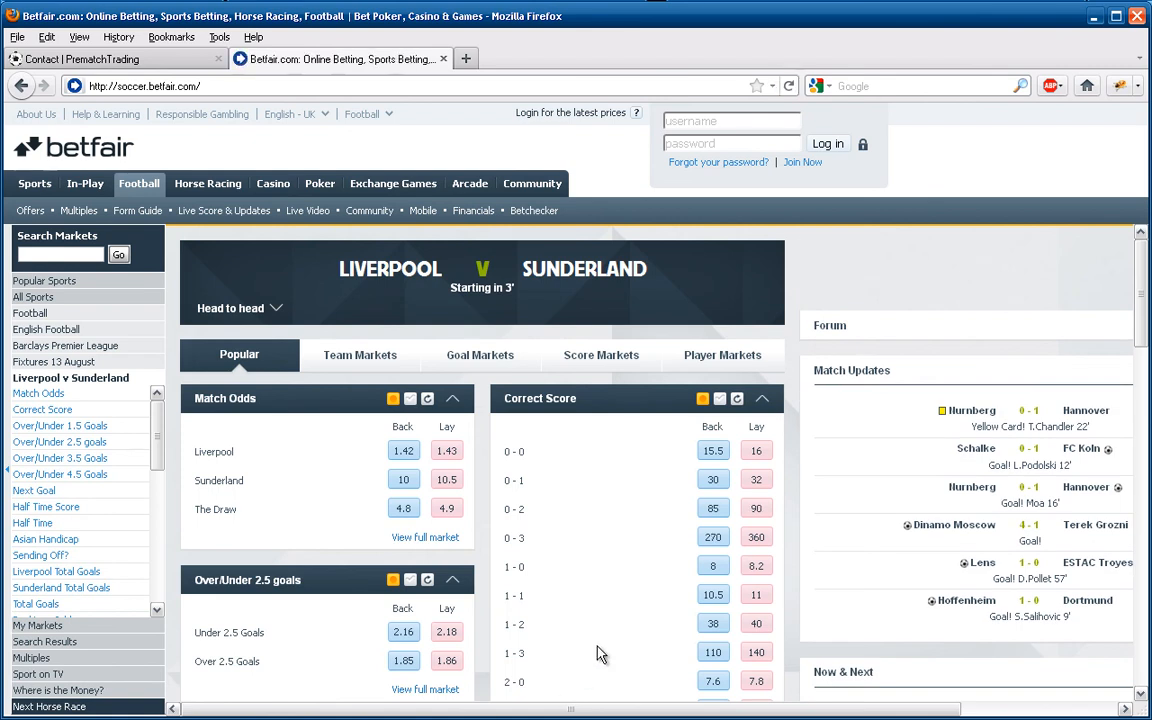
pyautogui.scroll(-3)
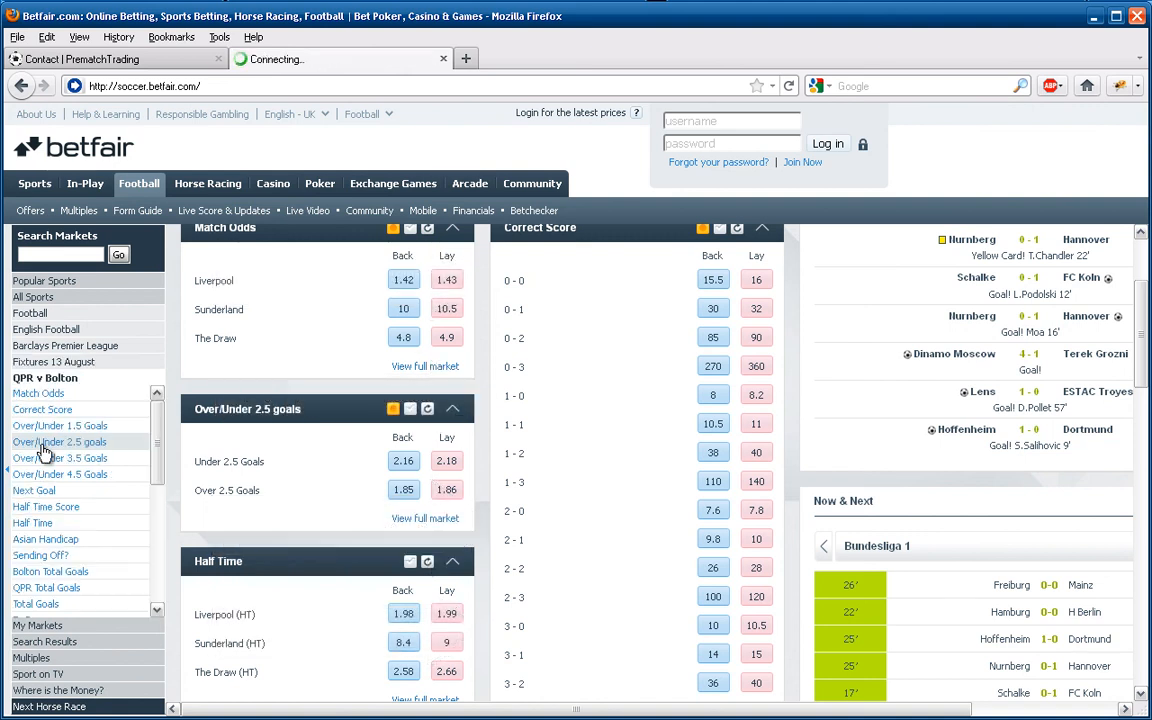
# View QPR v Bolton, then scroll Wigan v Norwich markets (match odds 2.5, 3.15, 3.5)
pyautogui.click(58, 441)
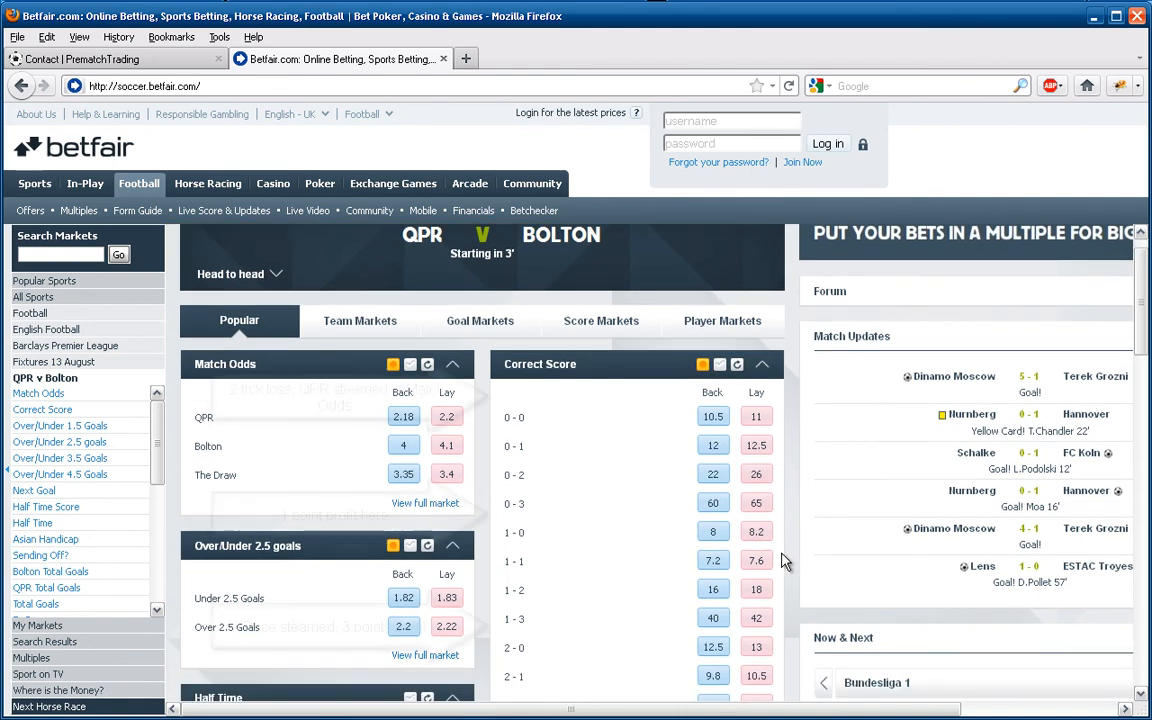
pyautogui.scroll(-3)
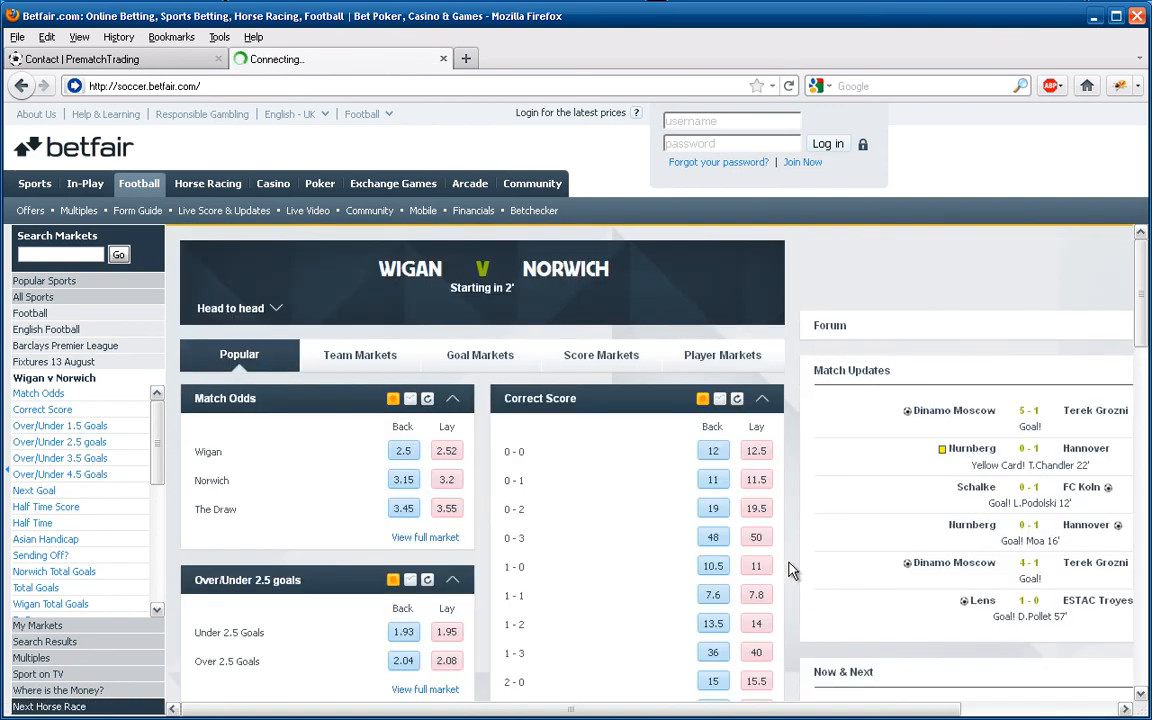
pyautogui.scroll(-3)
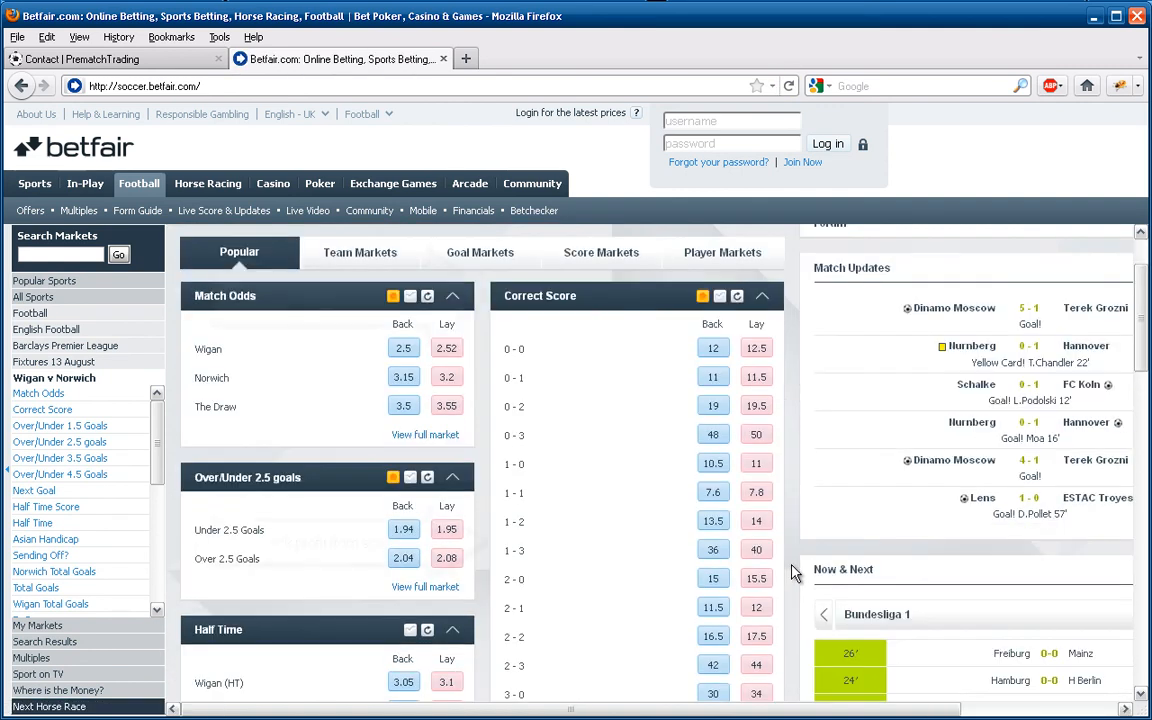